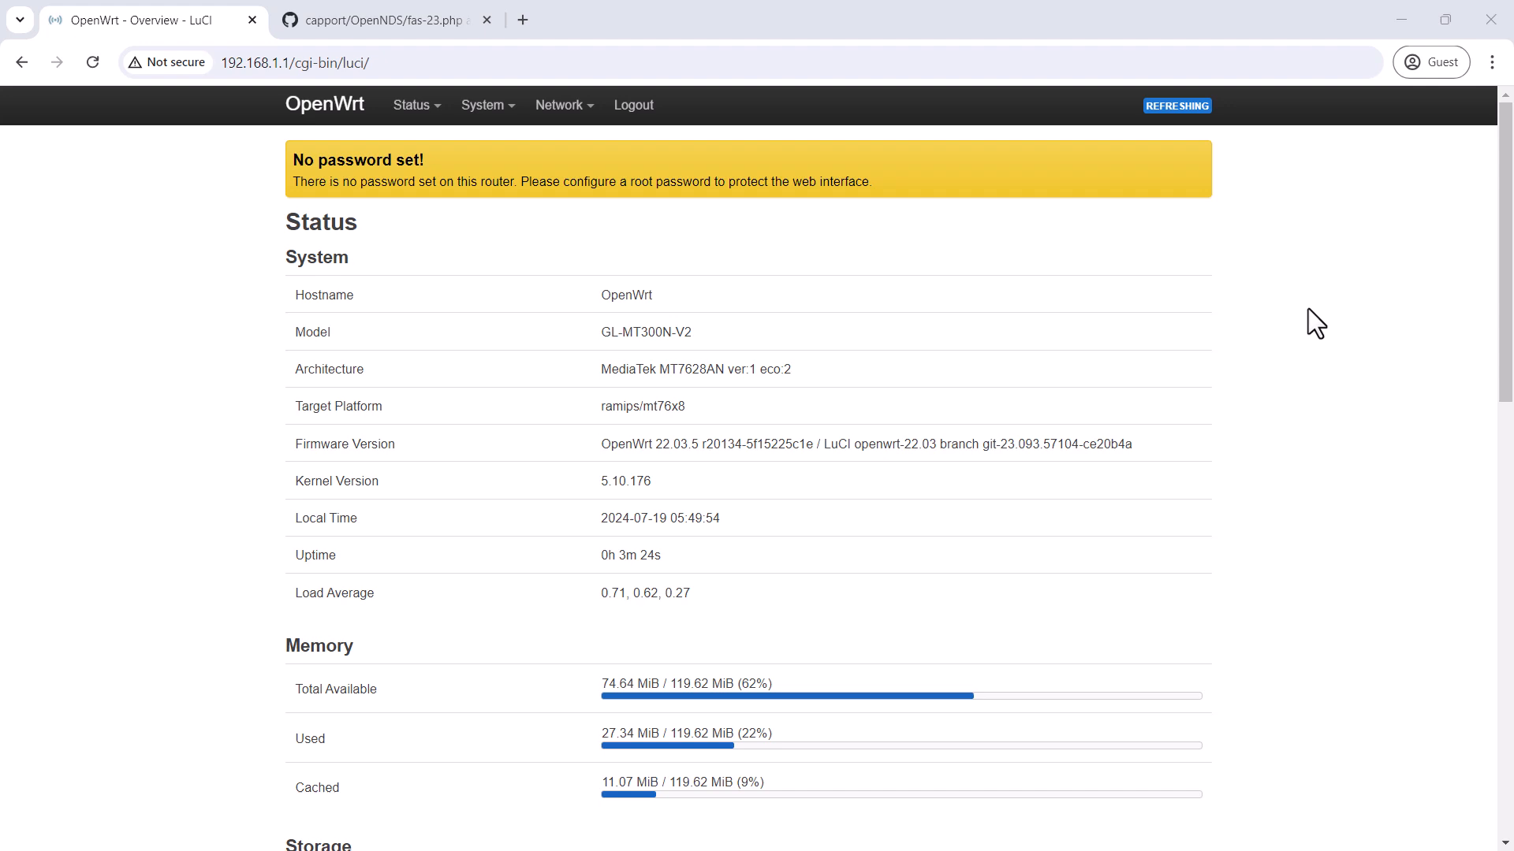
Navigate from the status overview to the Network > Firewall settings page
left_click(558, 104)
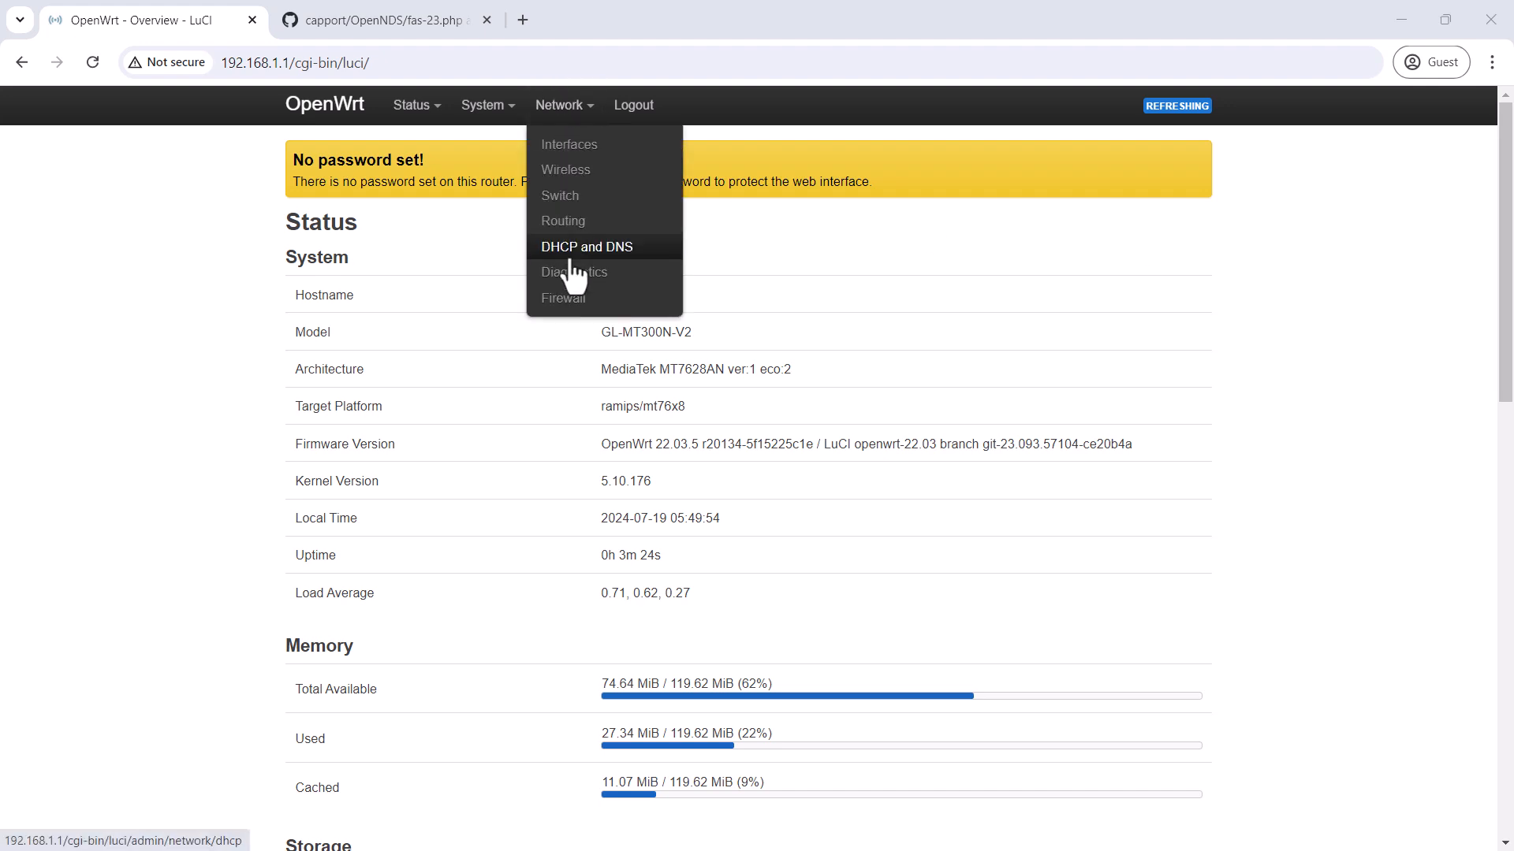
left_click(564, 298)
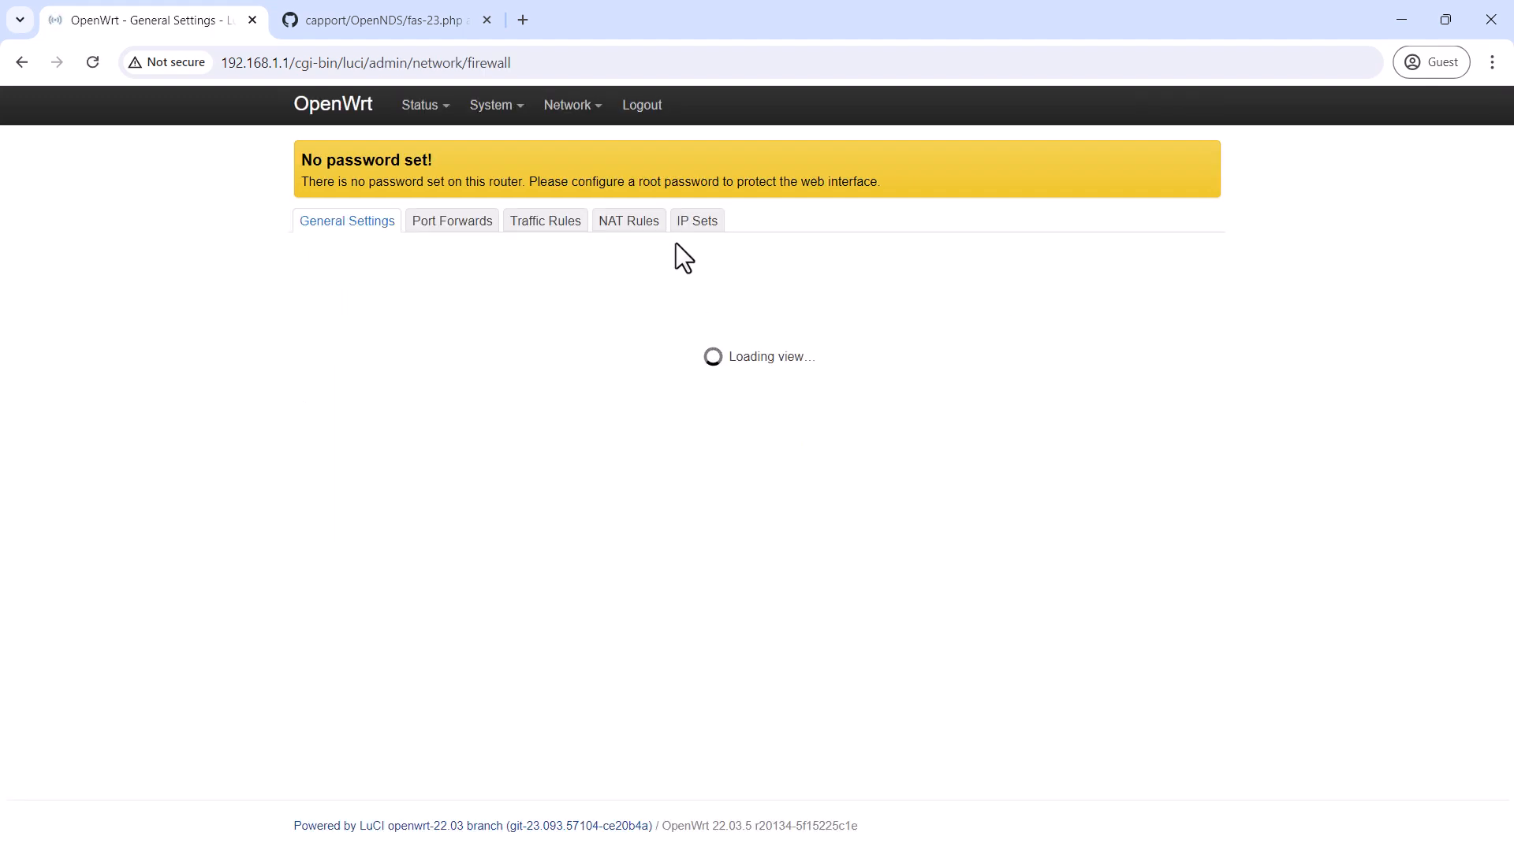
Add a WEB traffic rule accepting TCP from wan to the device (input) on port 80
left_click(545, 220)
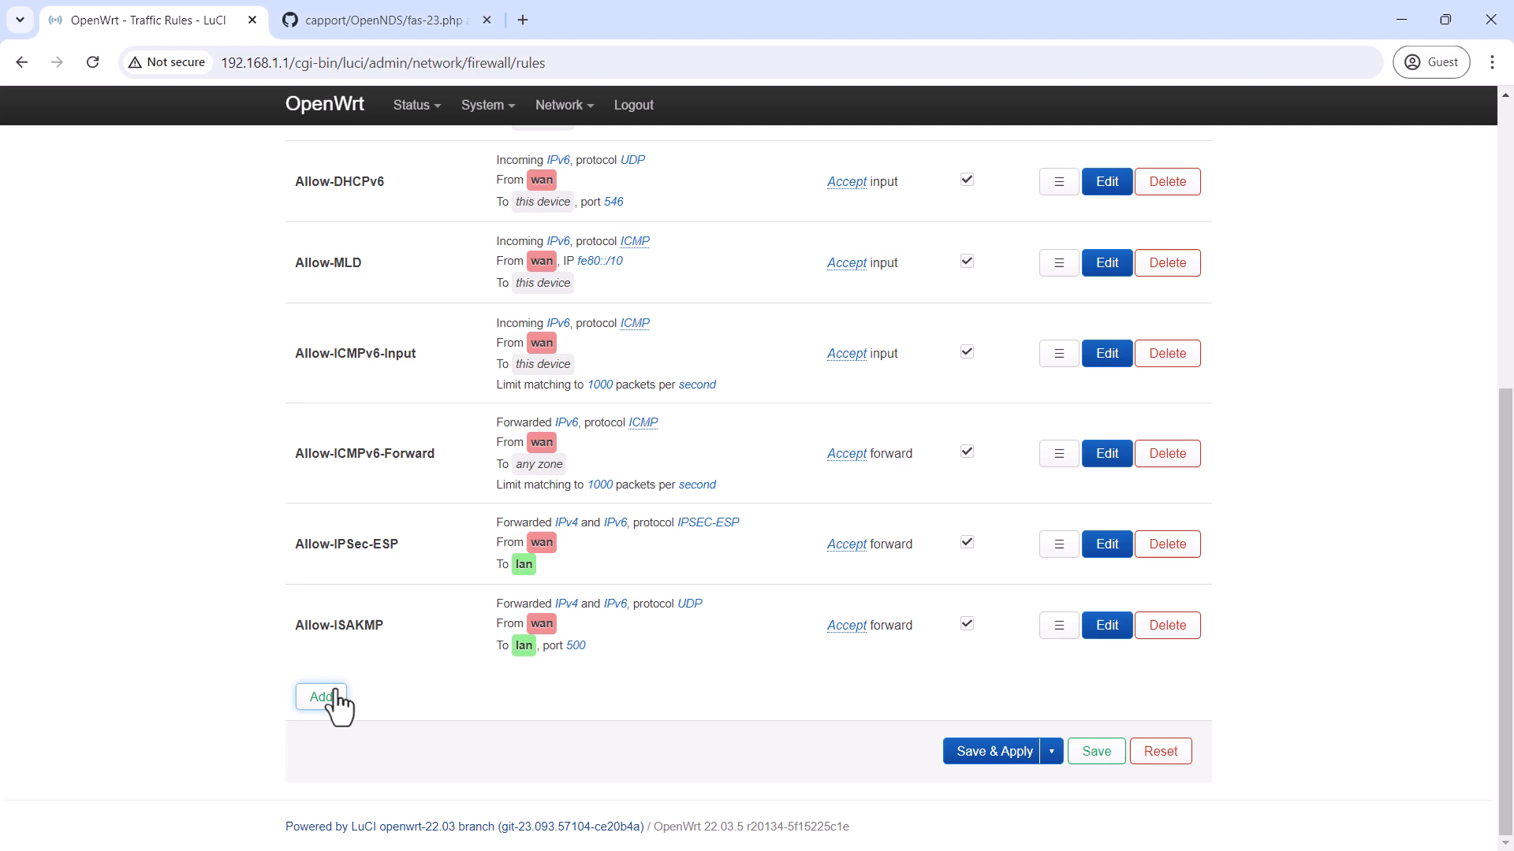
left_click(319, 697)
type("WEB")
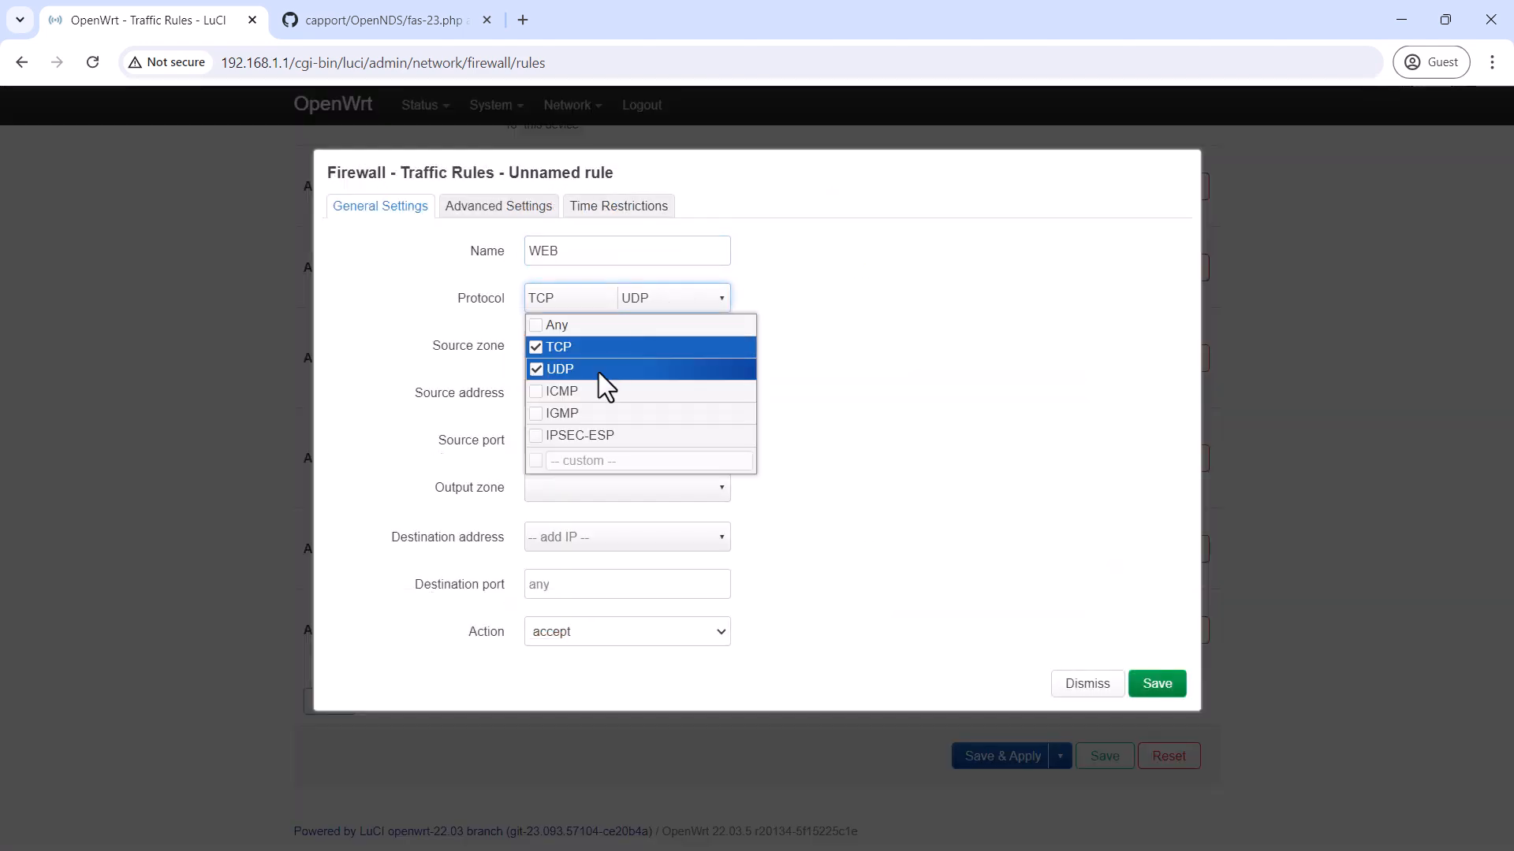
left_click(560, 369)
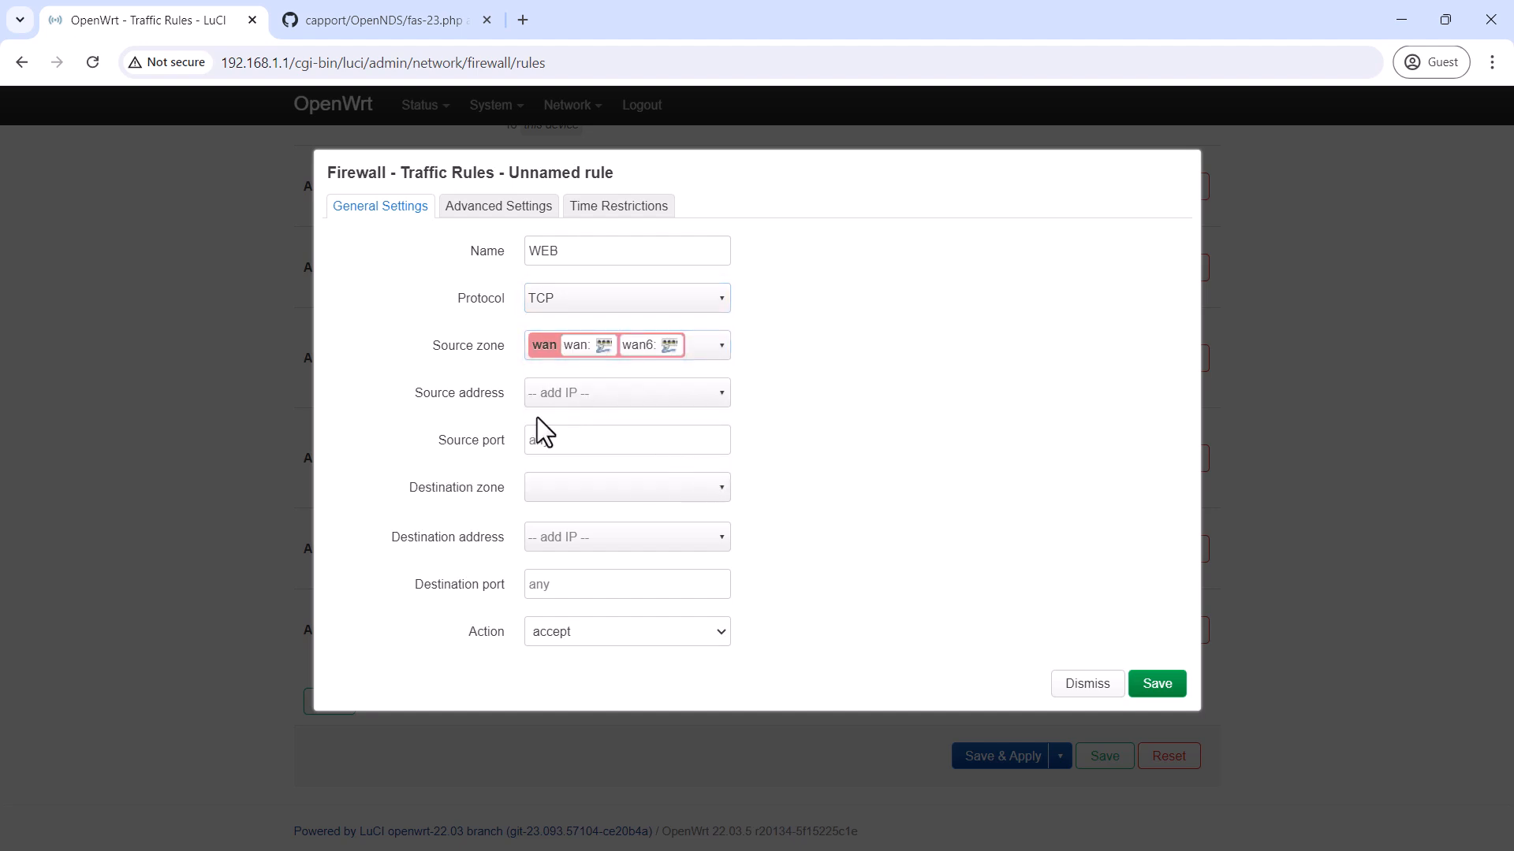
left_click(627, 487)
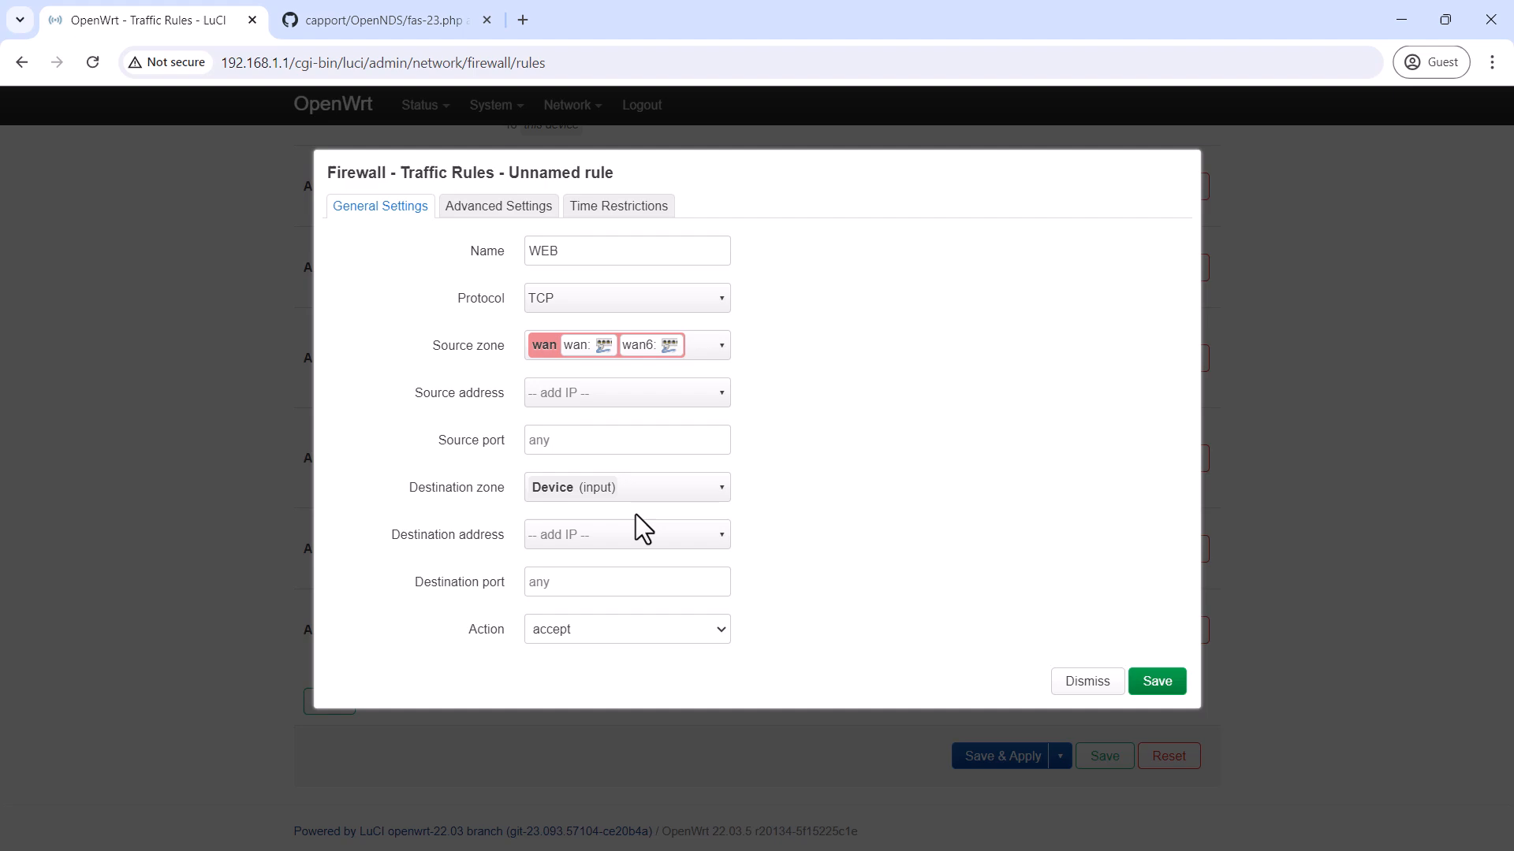
type("8")
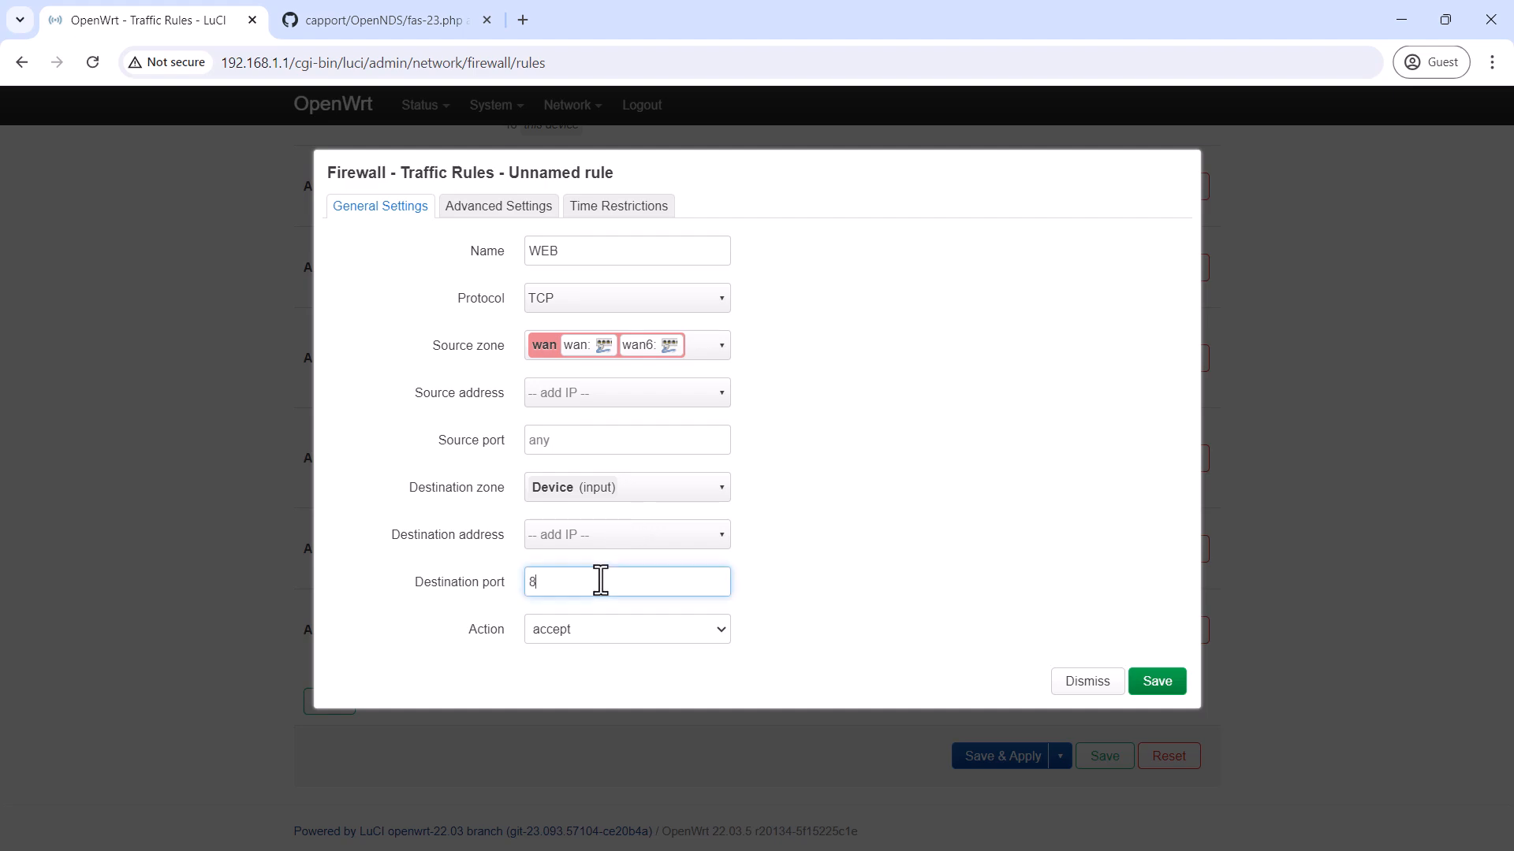
left_click(1157, 681)
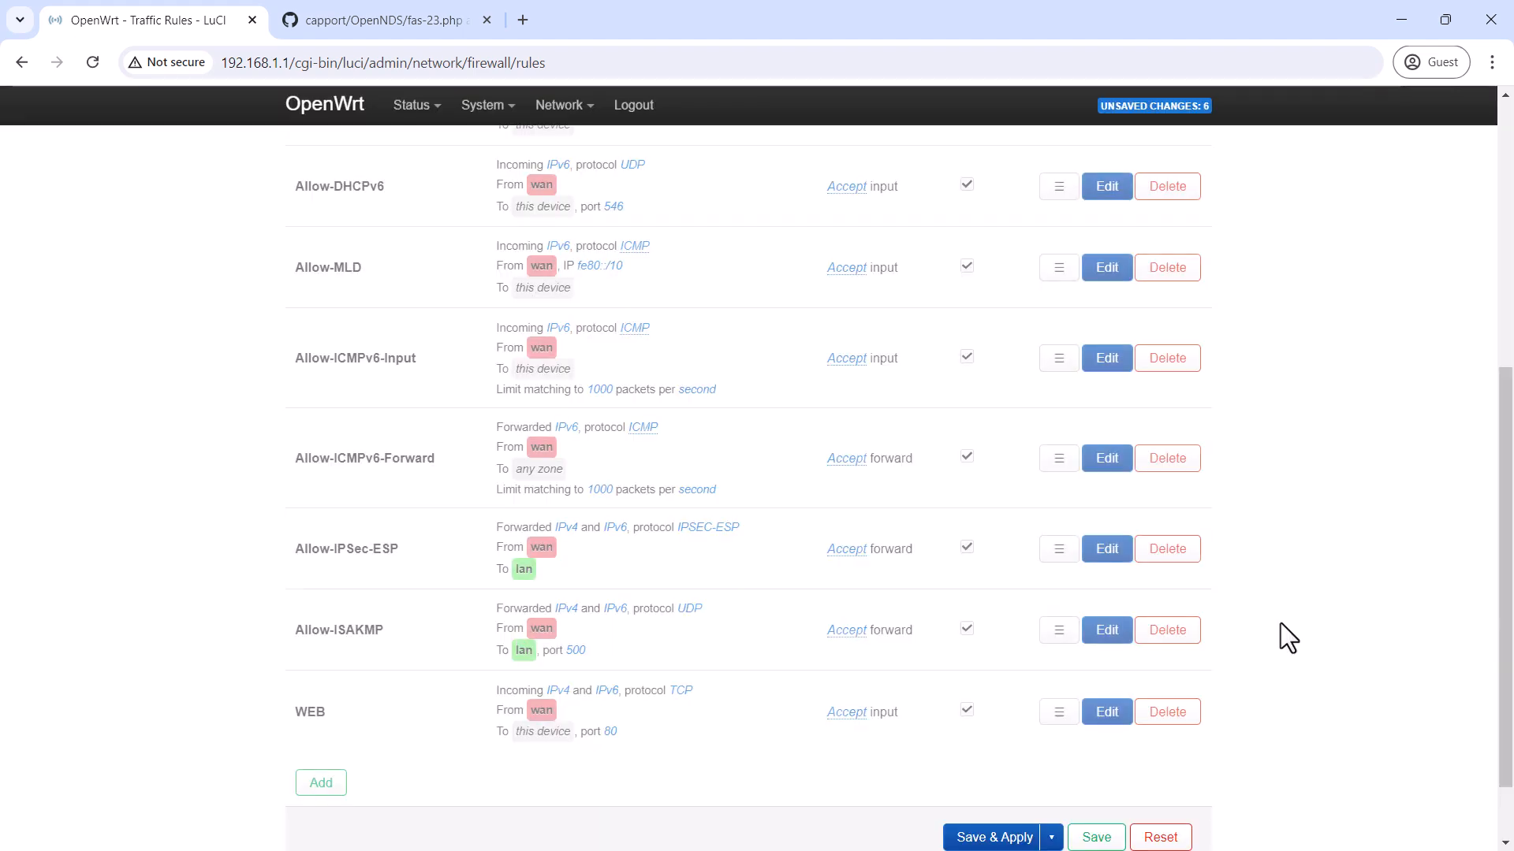
Add an SSH traffic rule accepting TCP from wan to the device (input) on port 22
left_click(322, 782)
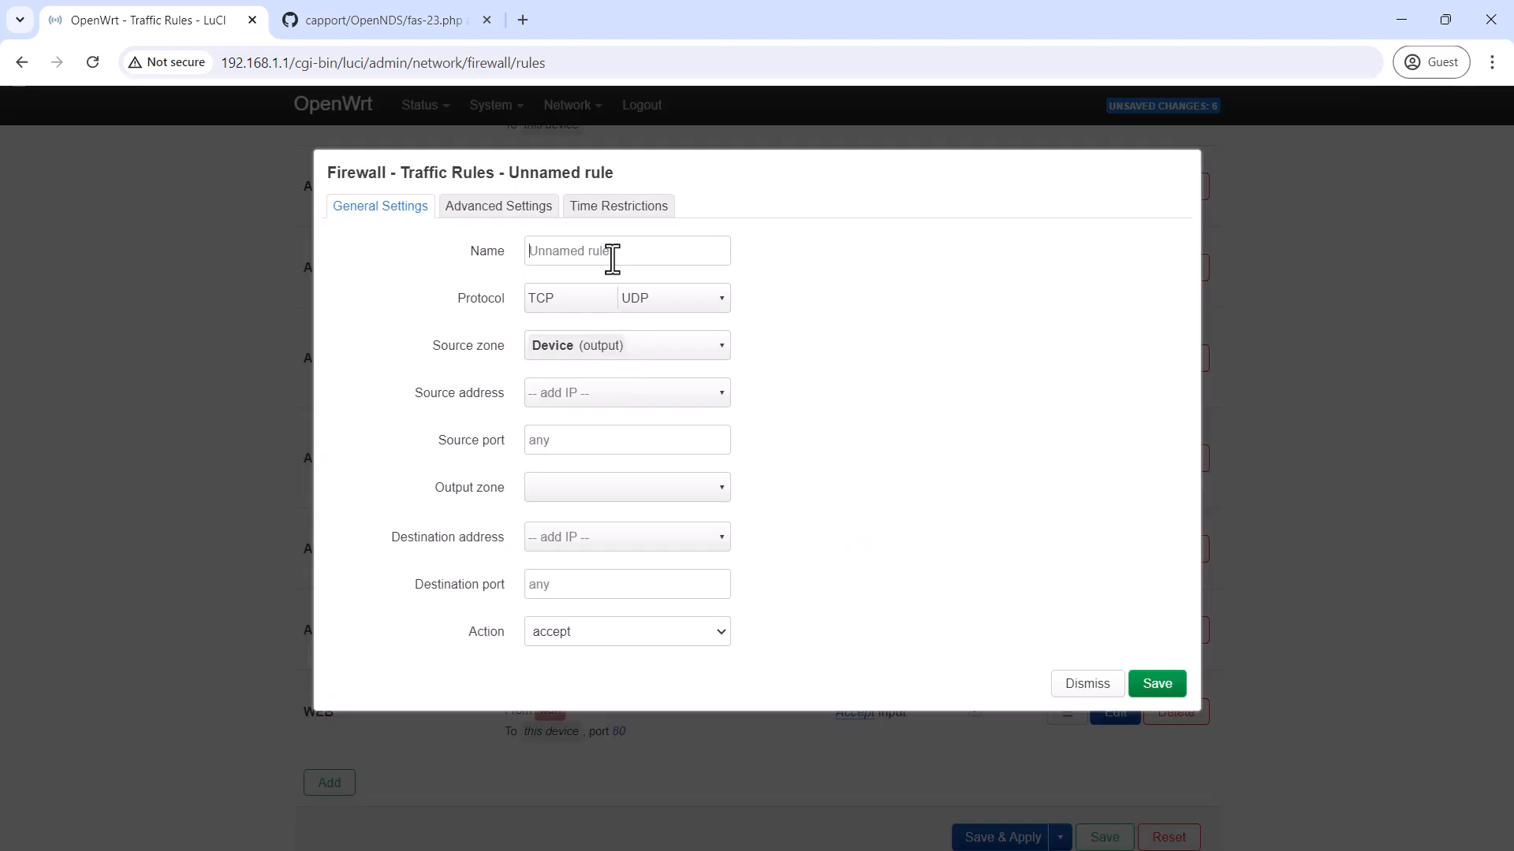
type("SSH")
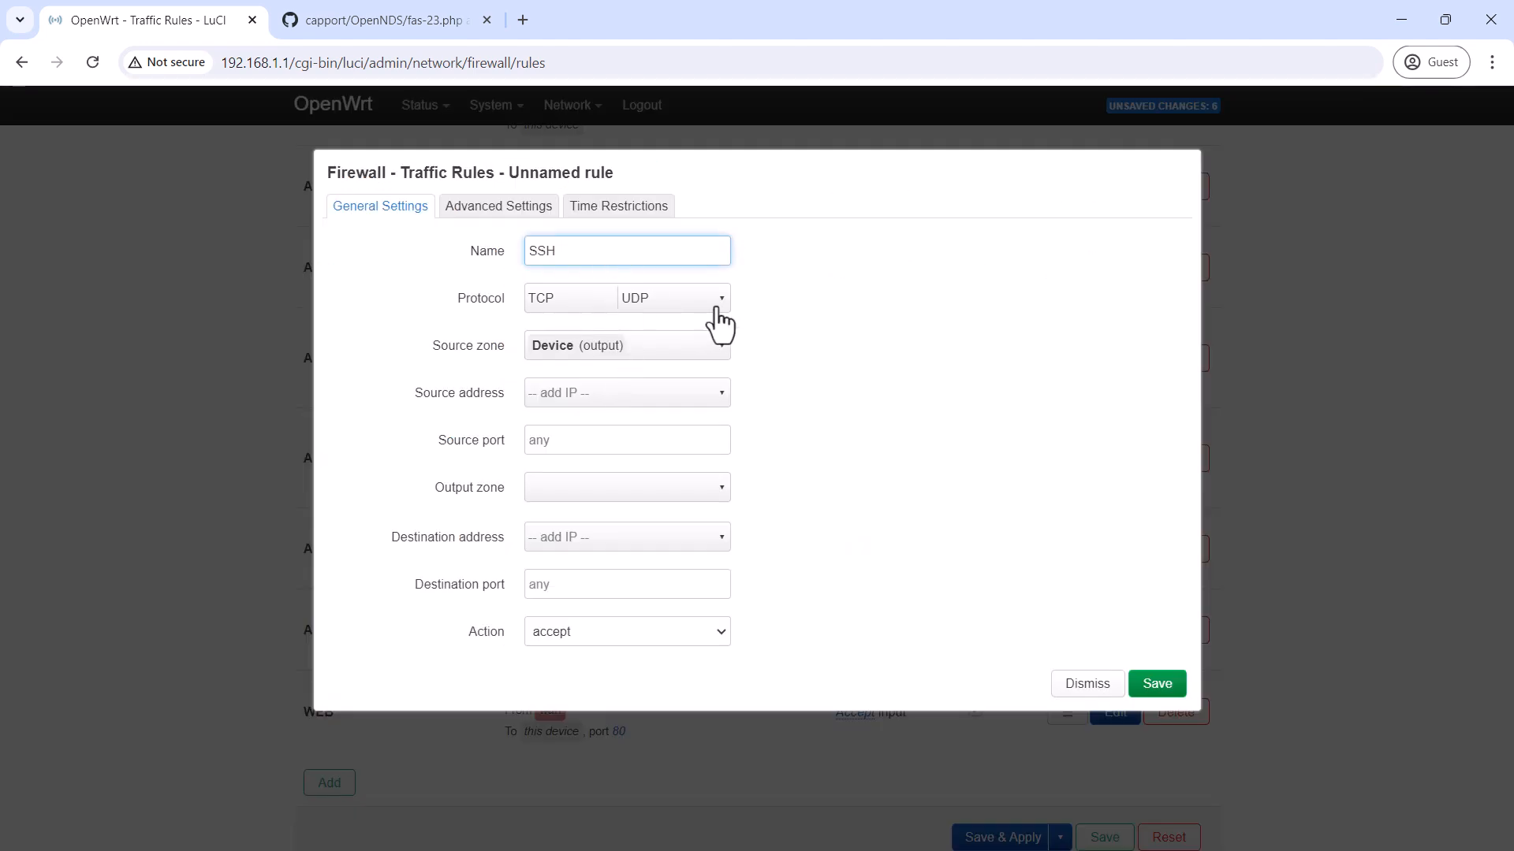
left_click(627, 298)
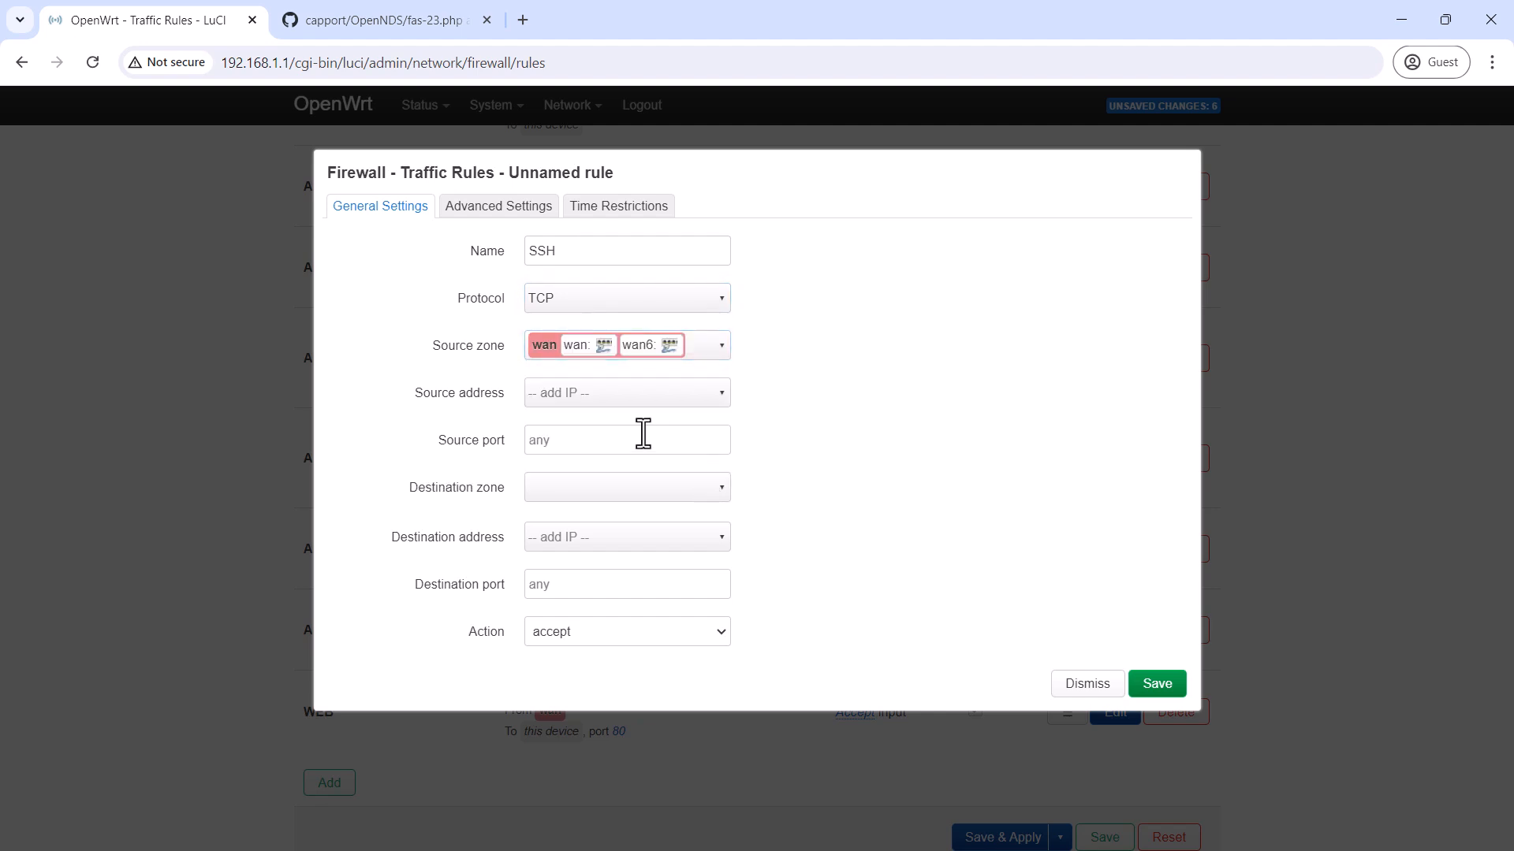
left_click(627, 487)
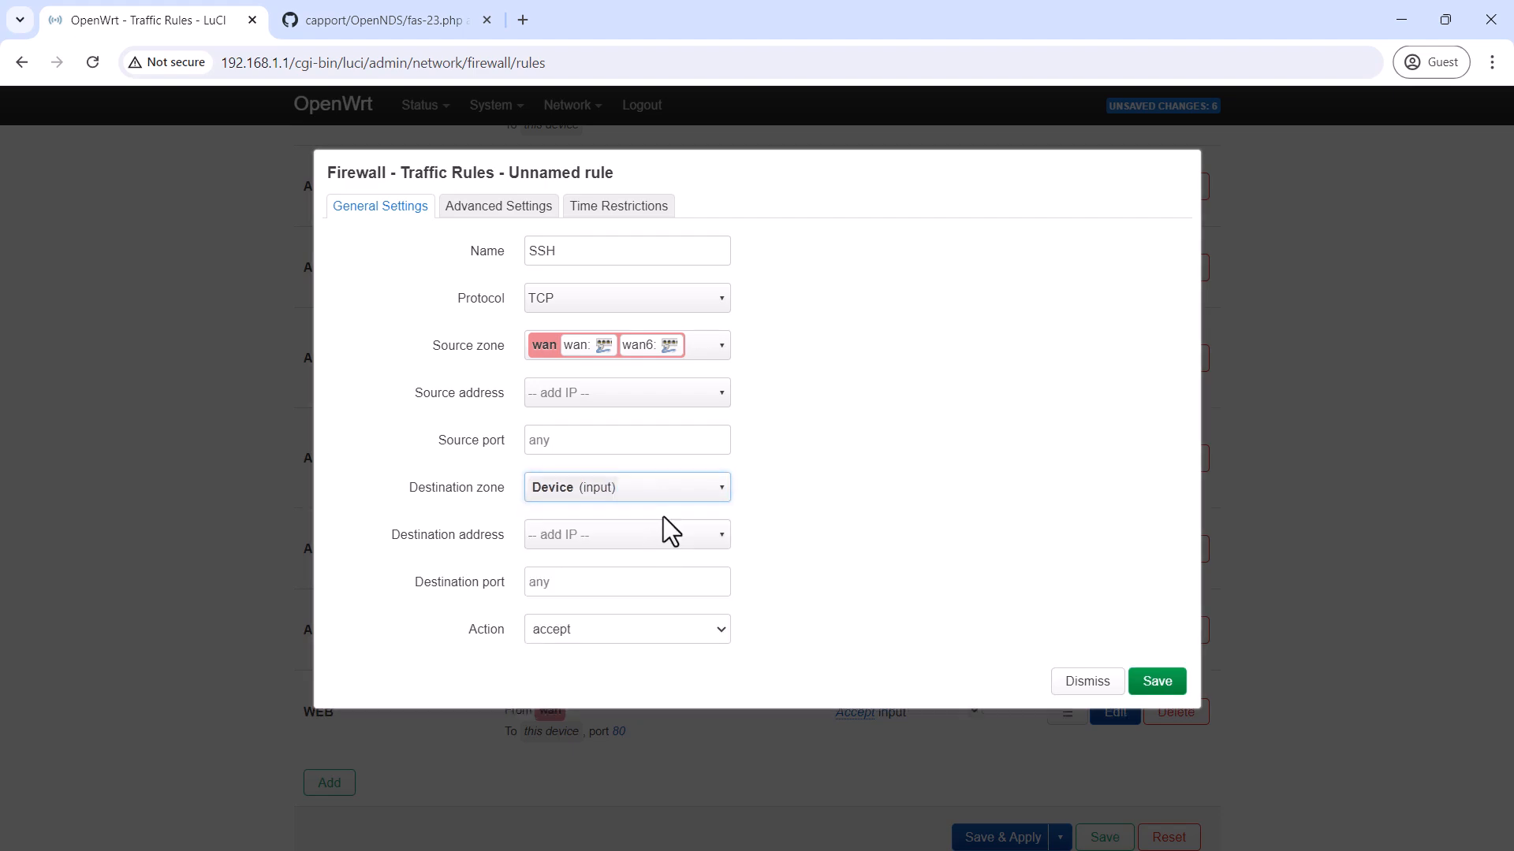
type("22")
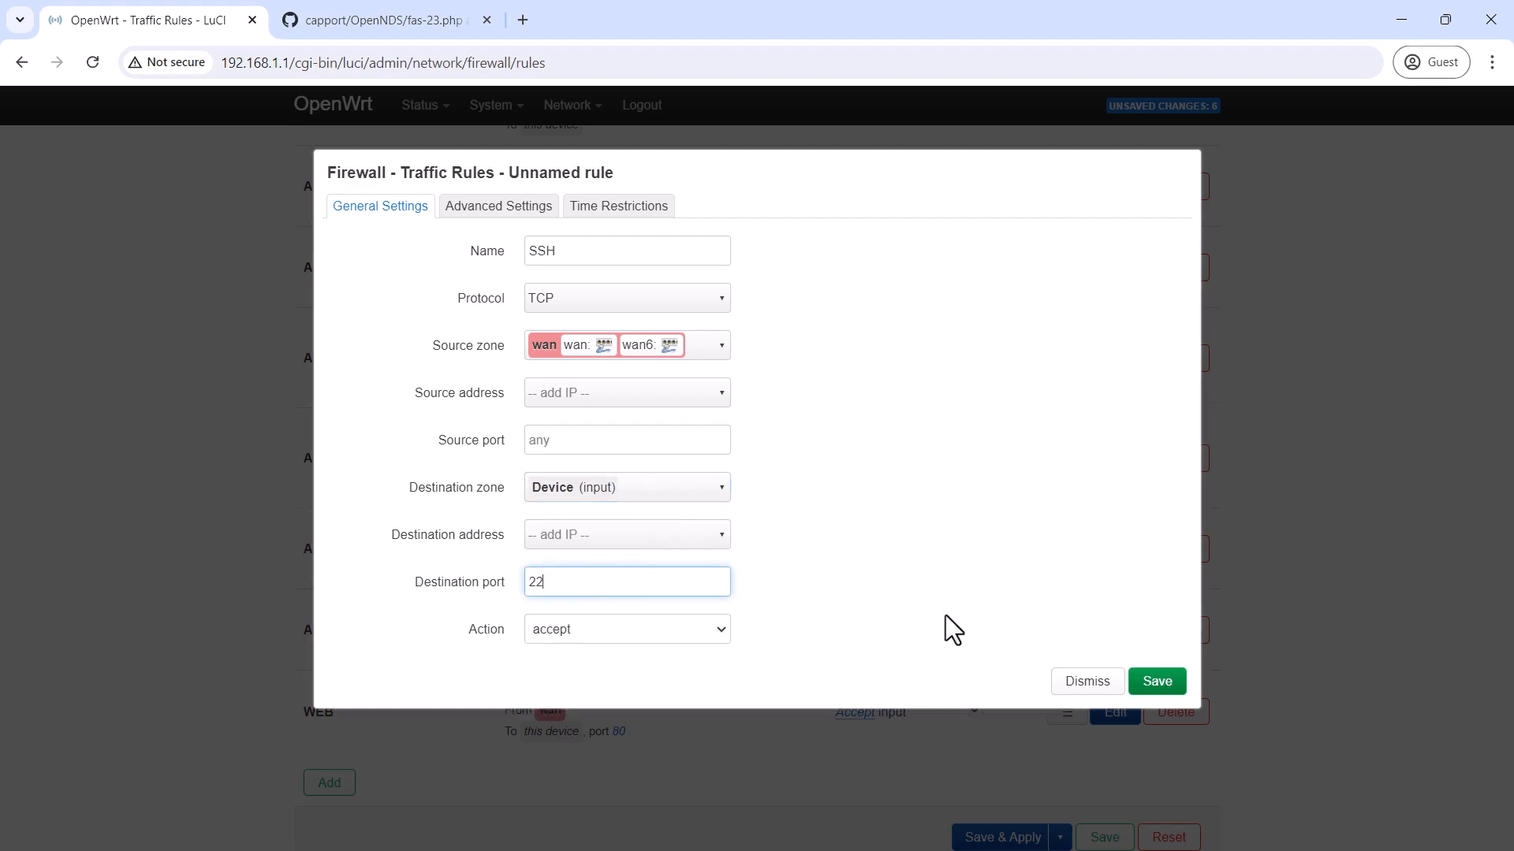
left_click(1157, 681)
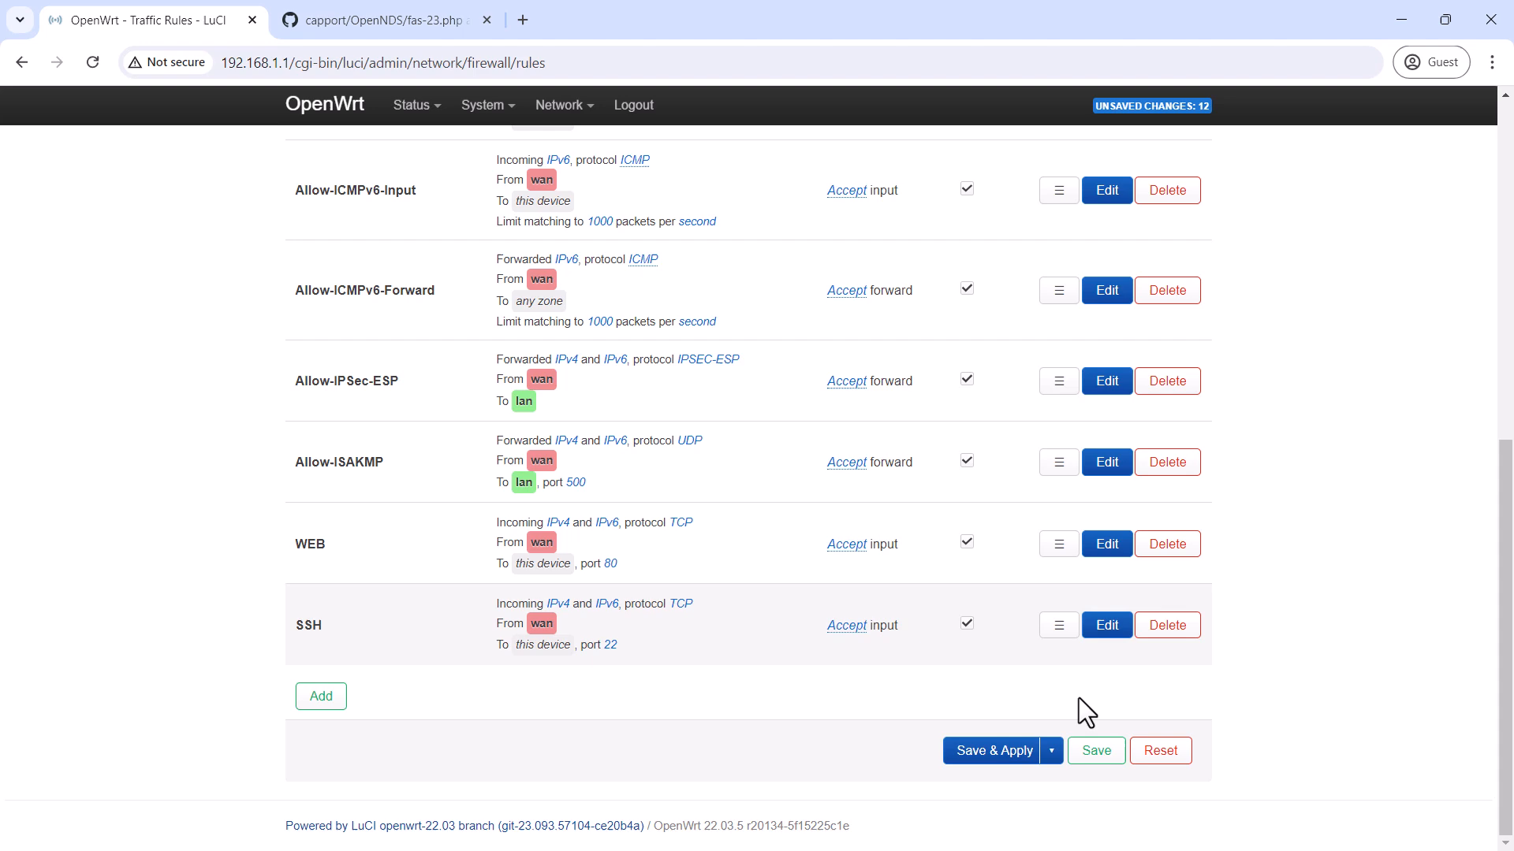
left_click(993, 751)
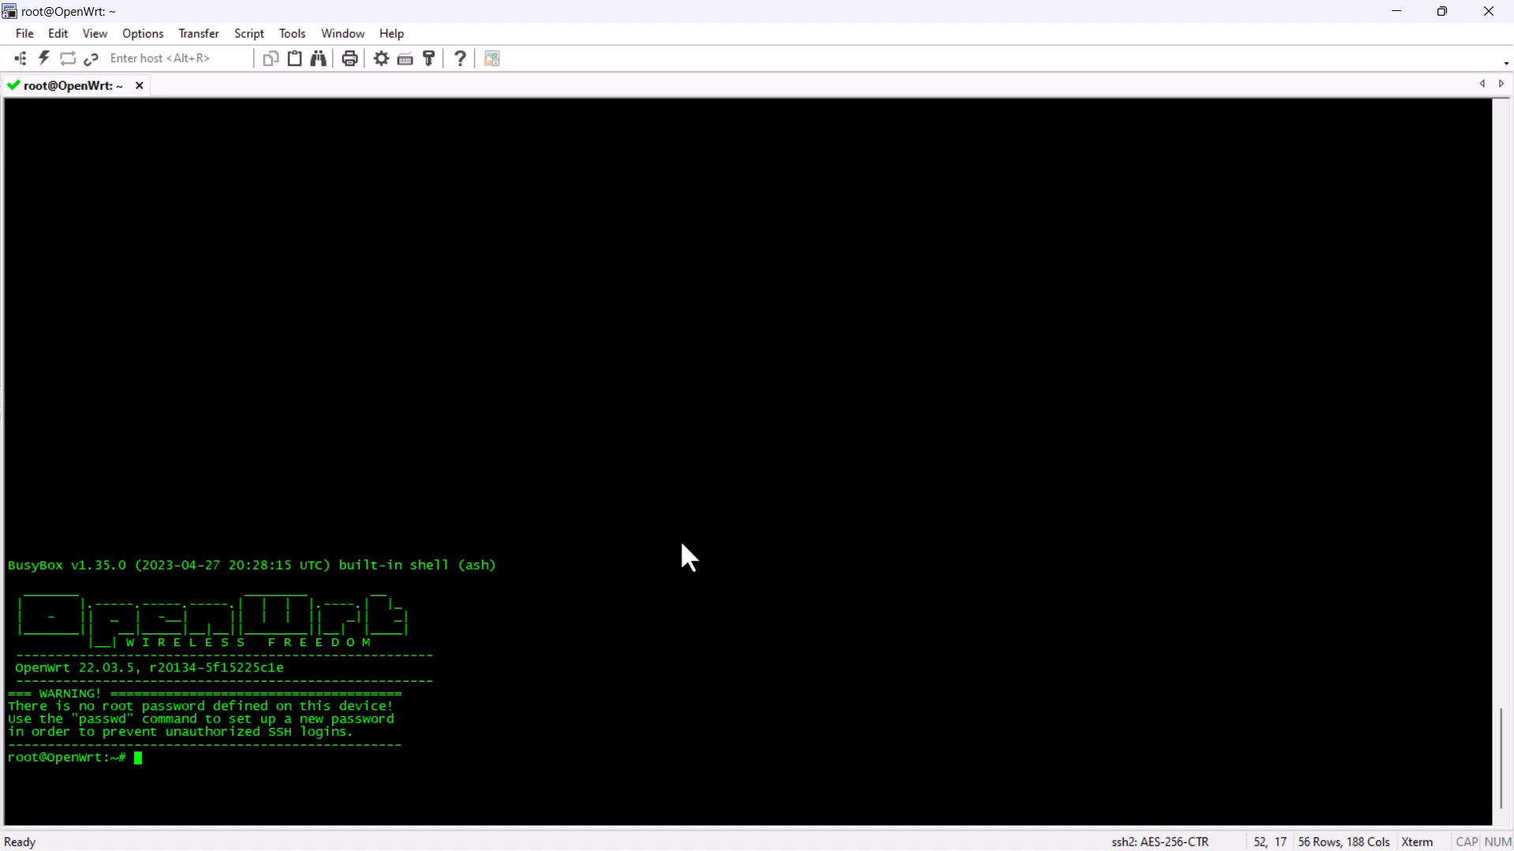
Refresh opkg package lists and install opennds and nano on the router
type("opkg update")
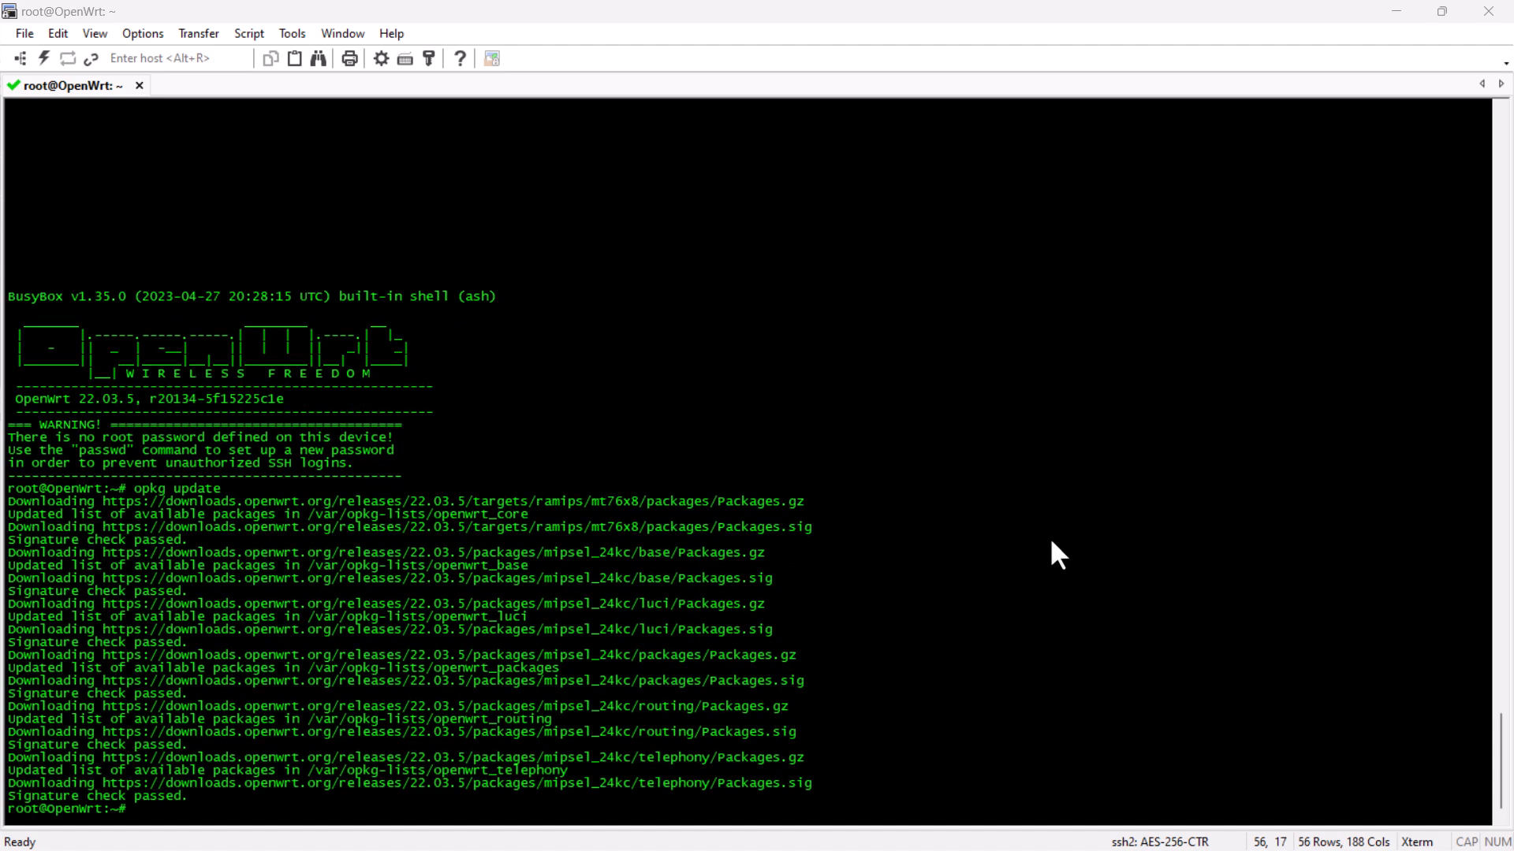
type("opkg install opennds nano")
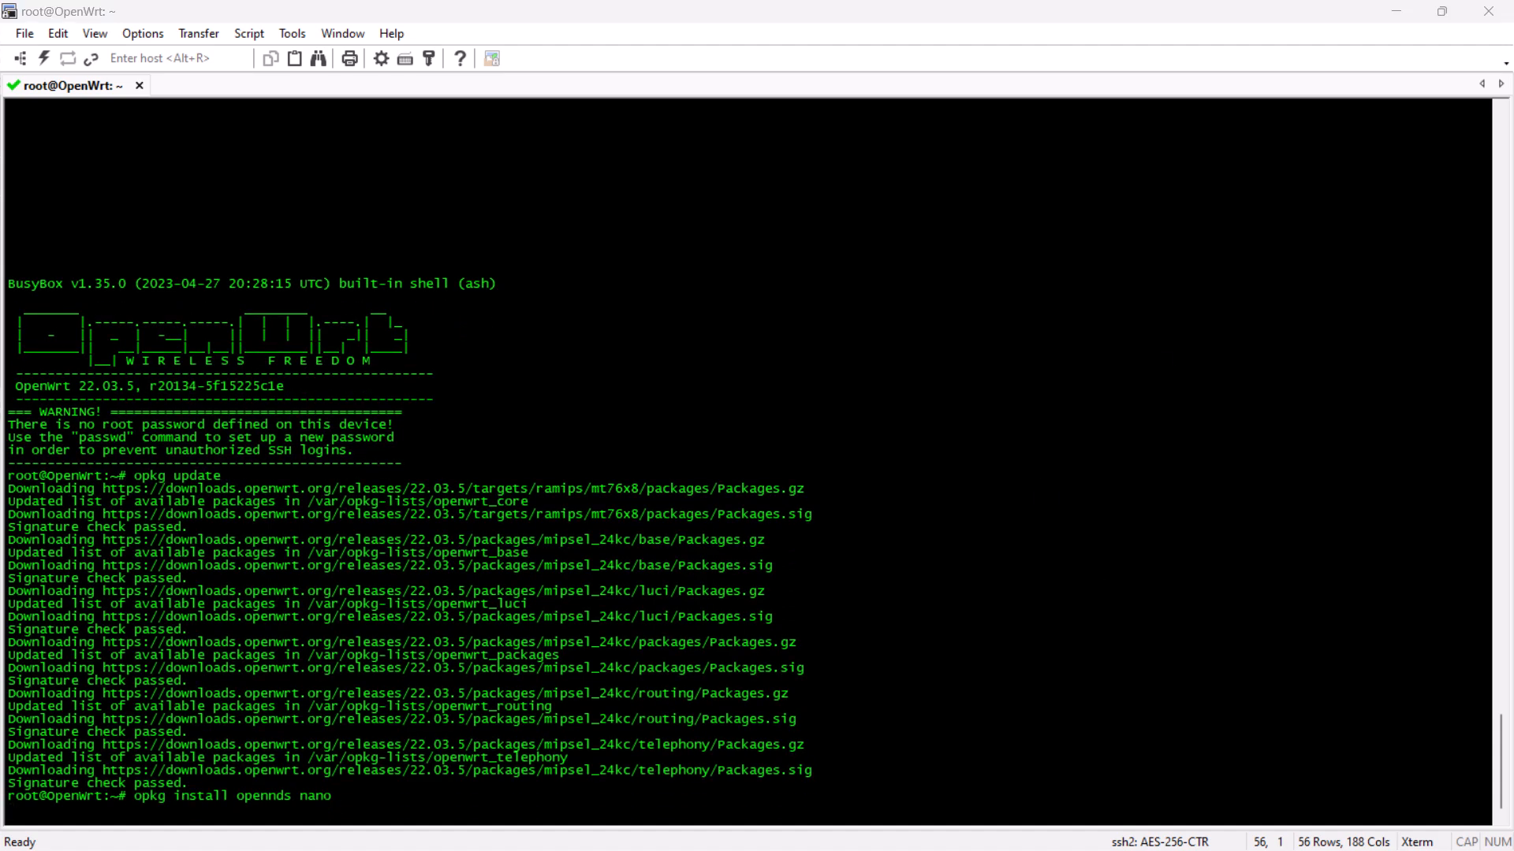
key("Return")
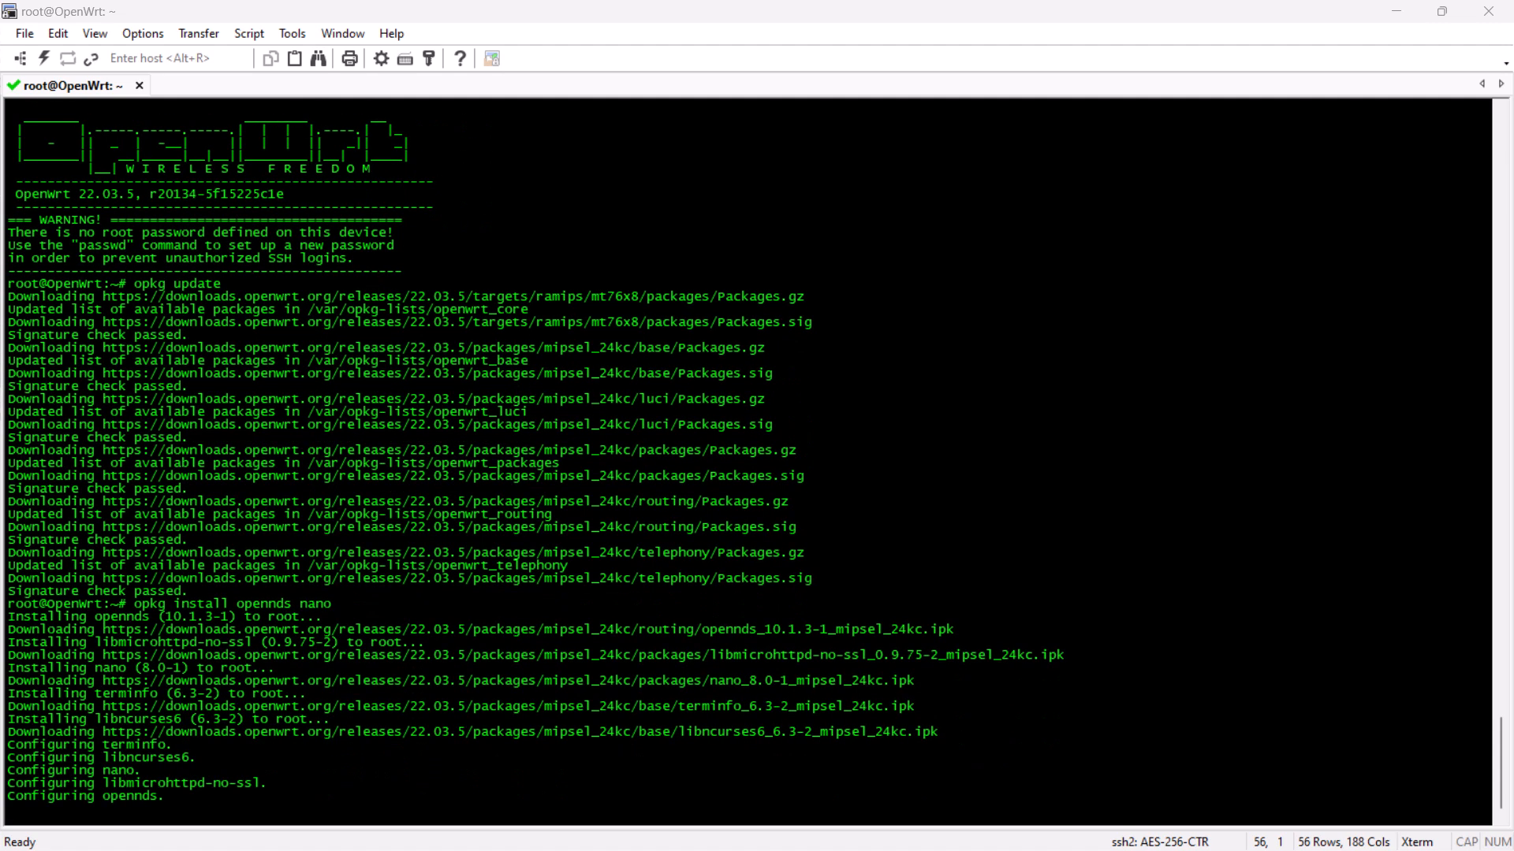
Install php8, php8-cli and php8-mod-openssl, then load /etc/config/opennds in nano
type("opkg install php8 php8-cli php8-mod-openssl")
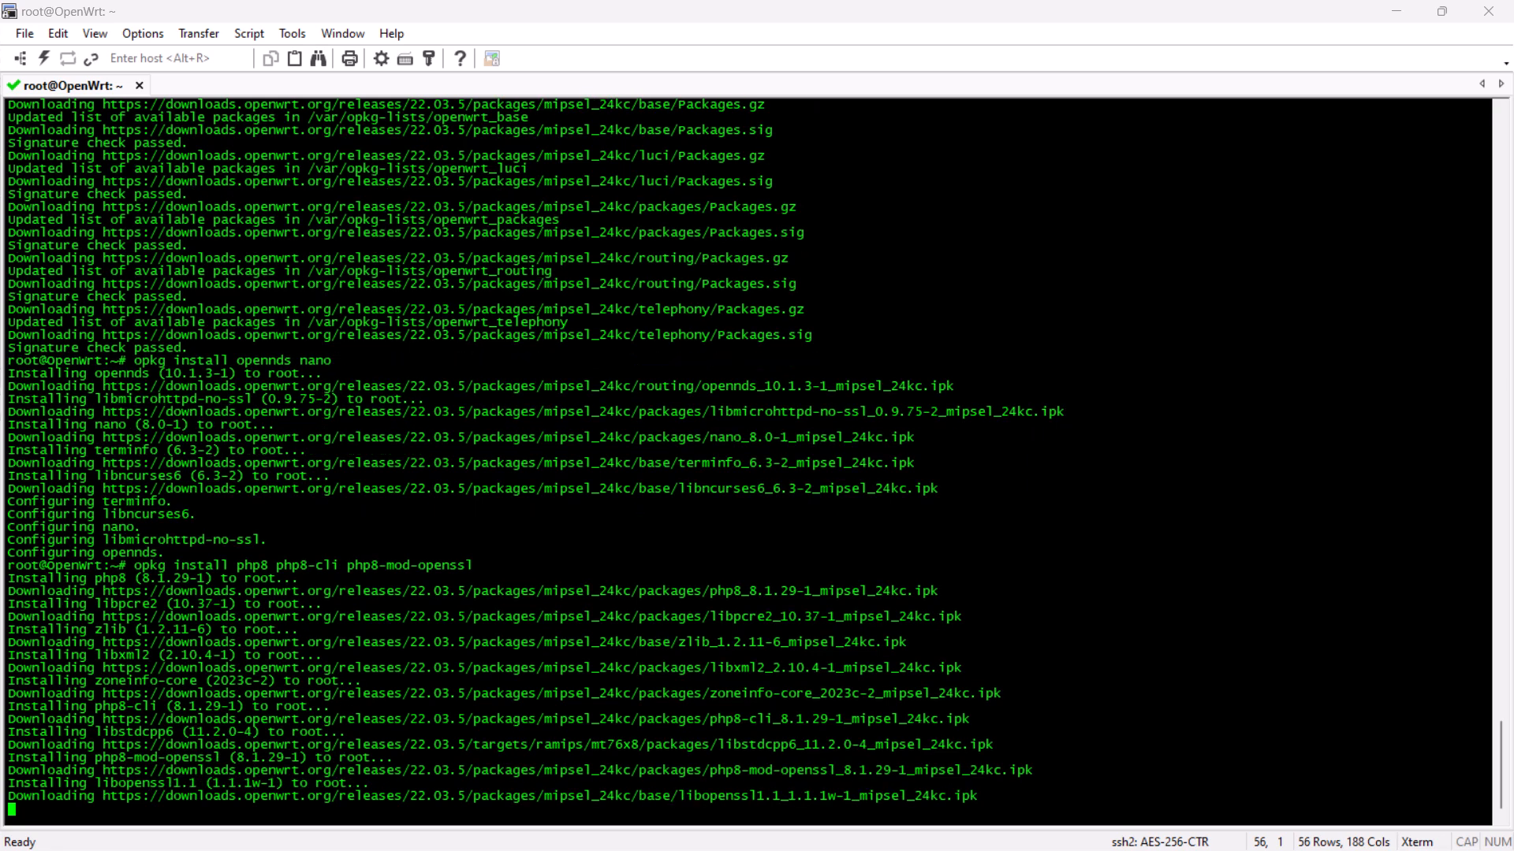
type("nano /etc/config/opennds")
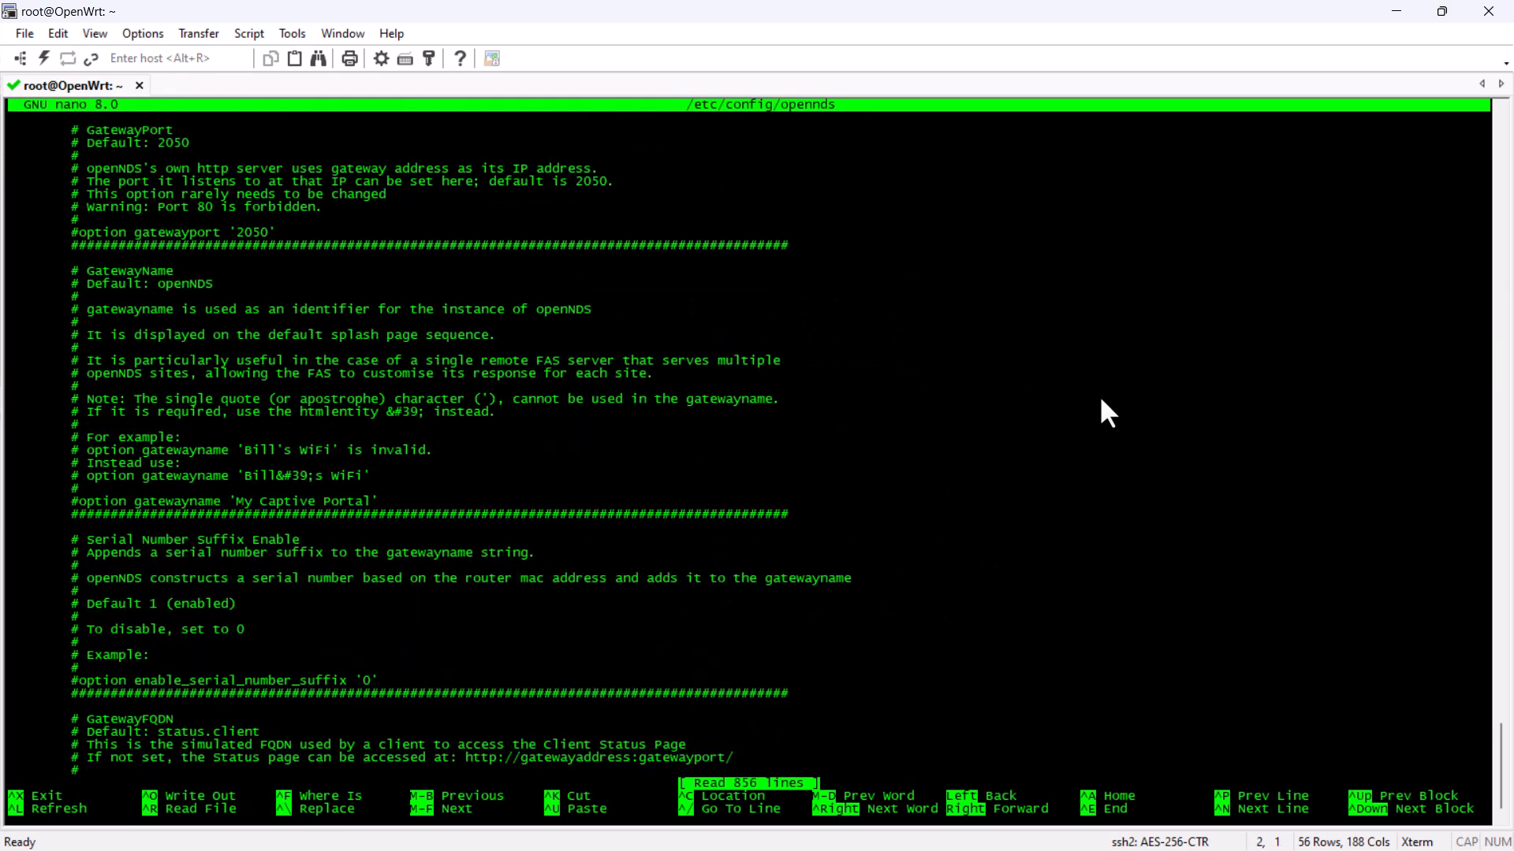
Set fasport 443, fasremotefqdn opennds.splashnetworks.co and fasremoteip 34.74.216.108 in the openNDS config
scroll("down", 3)
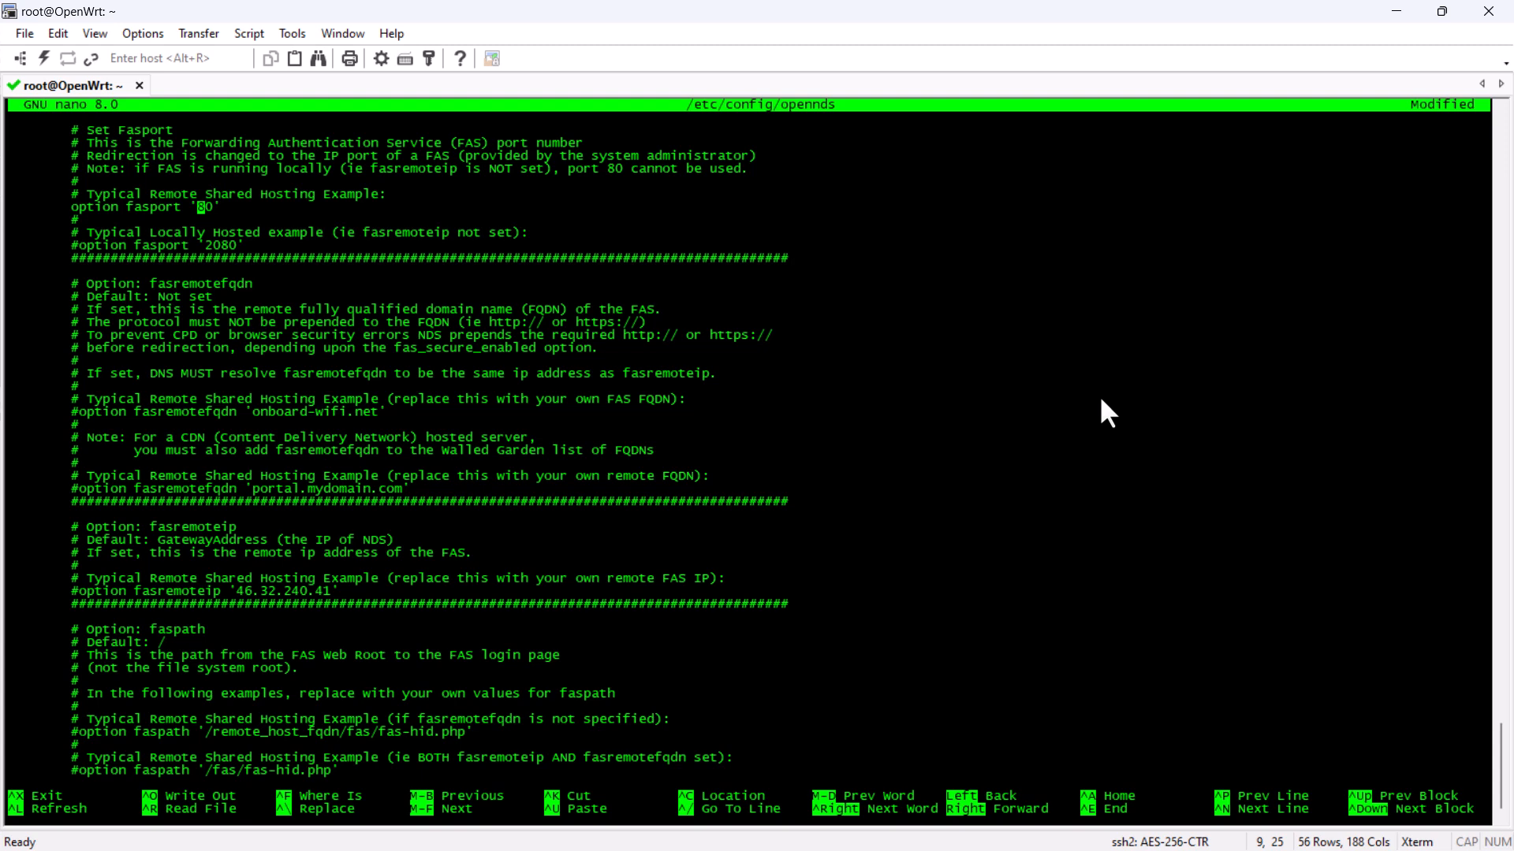
type("443")
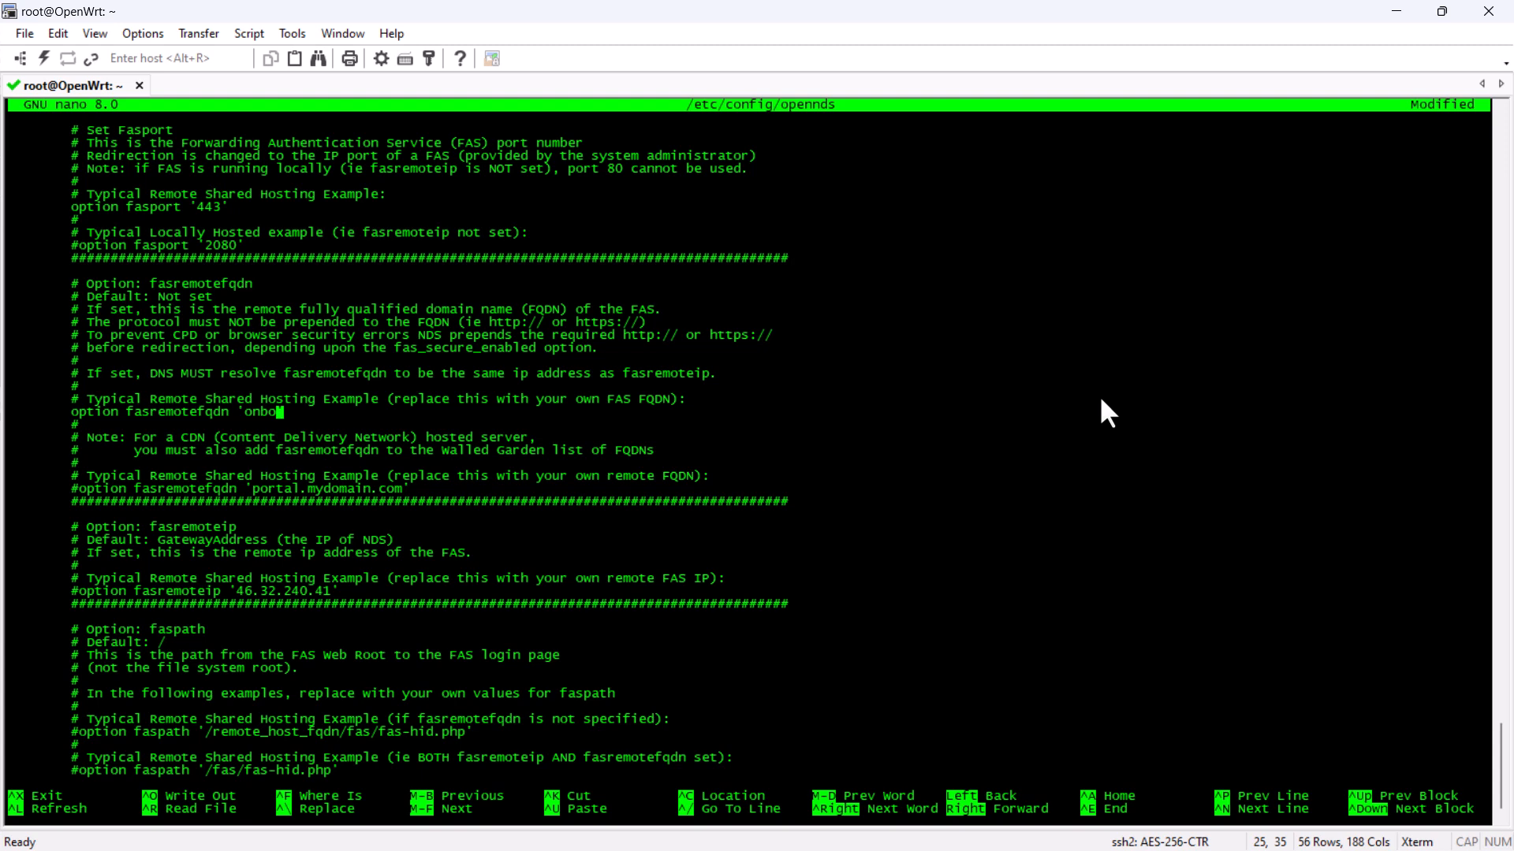
type("opennds.splashnetworks.co'")
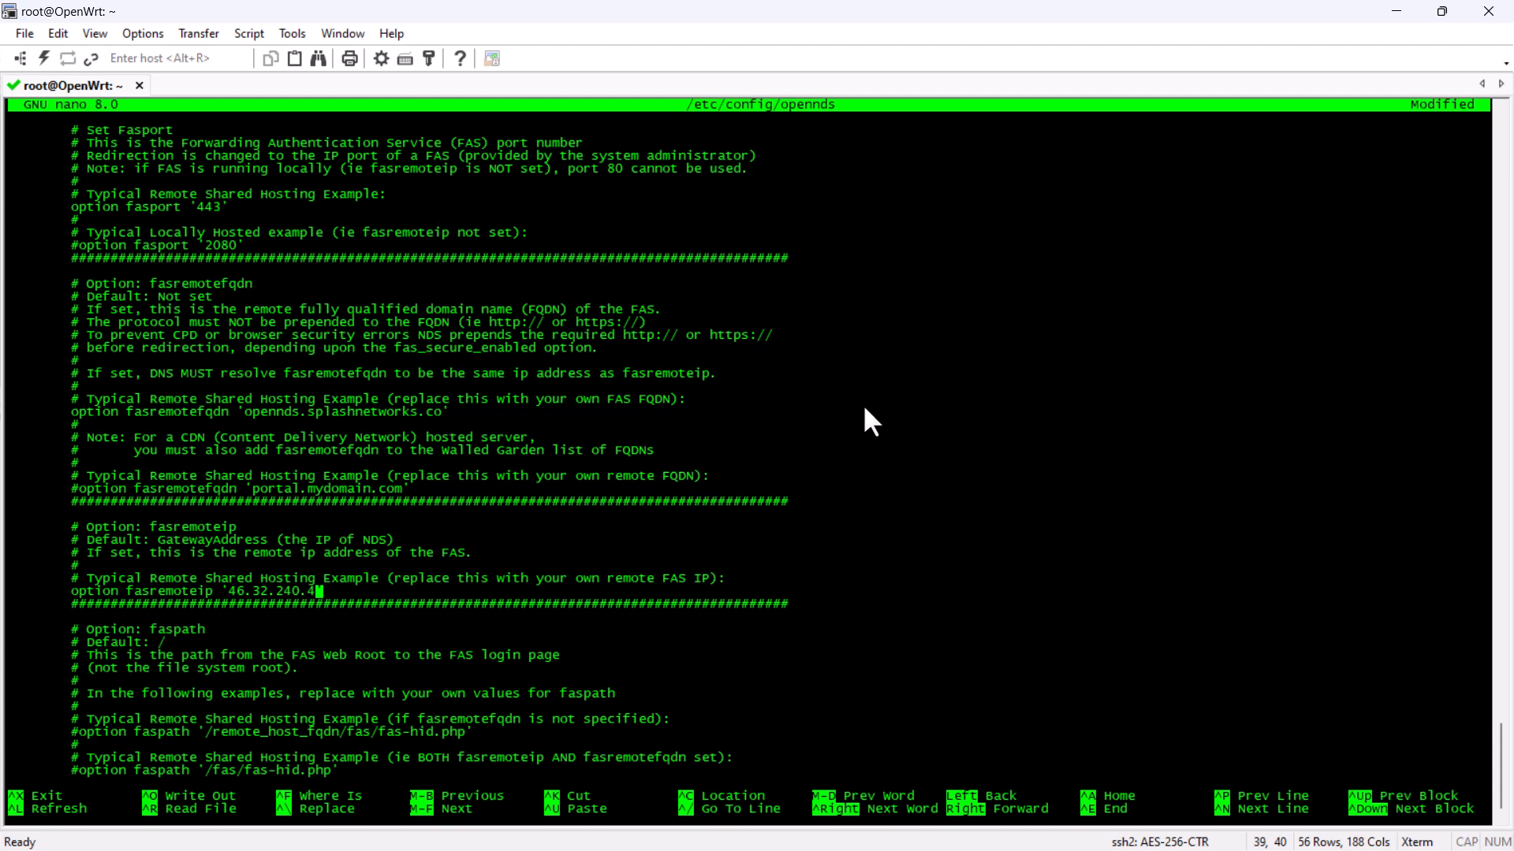
type("34.74.216.108")
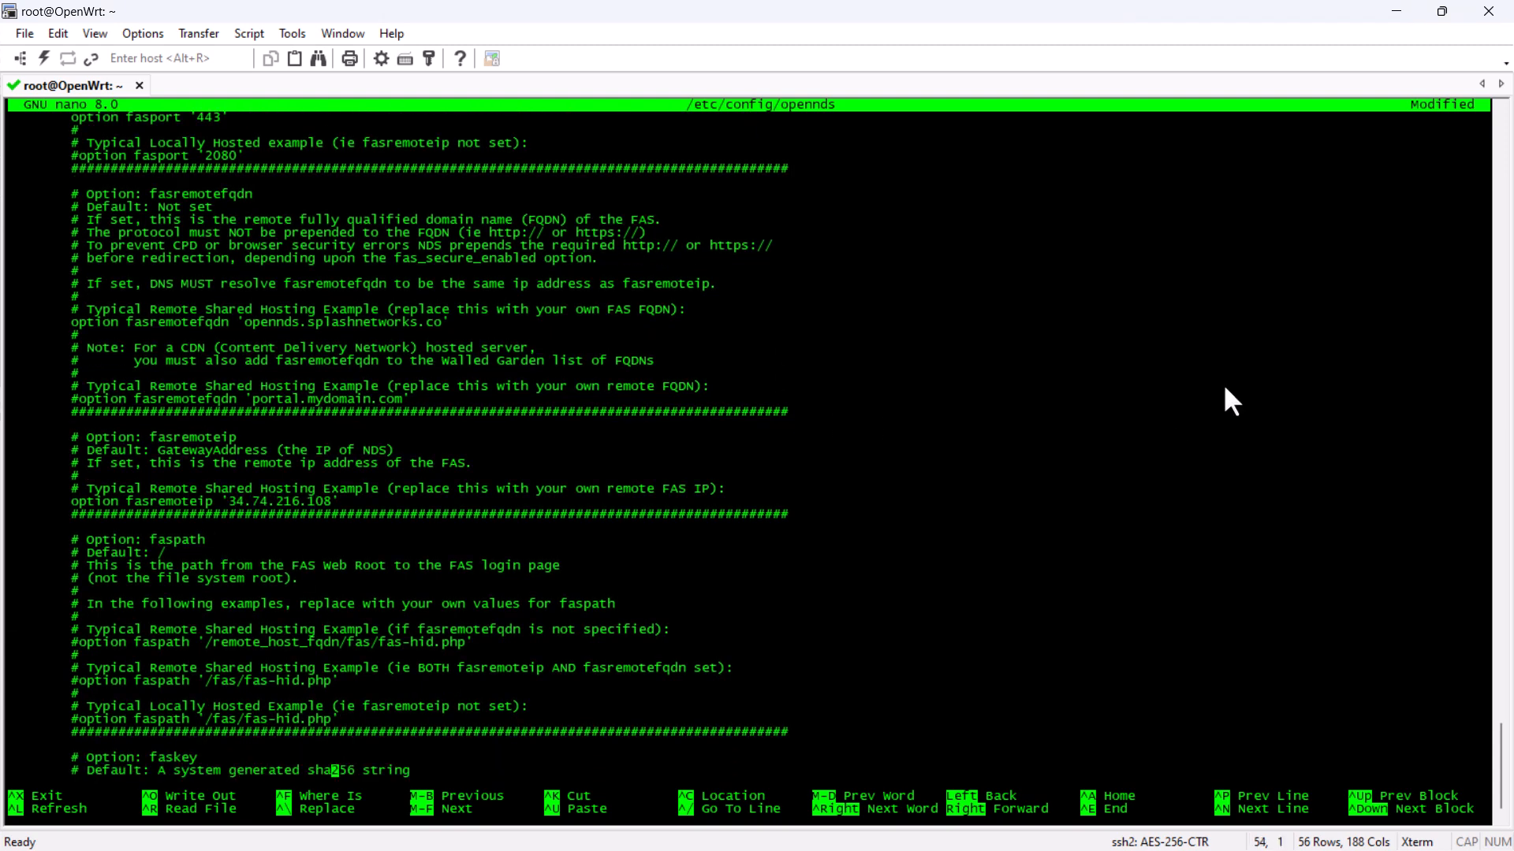
Scroll further down the config to the fas_secure_enabled option
scroll("down", 3)
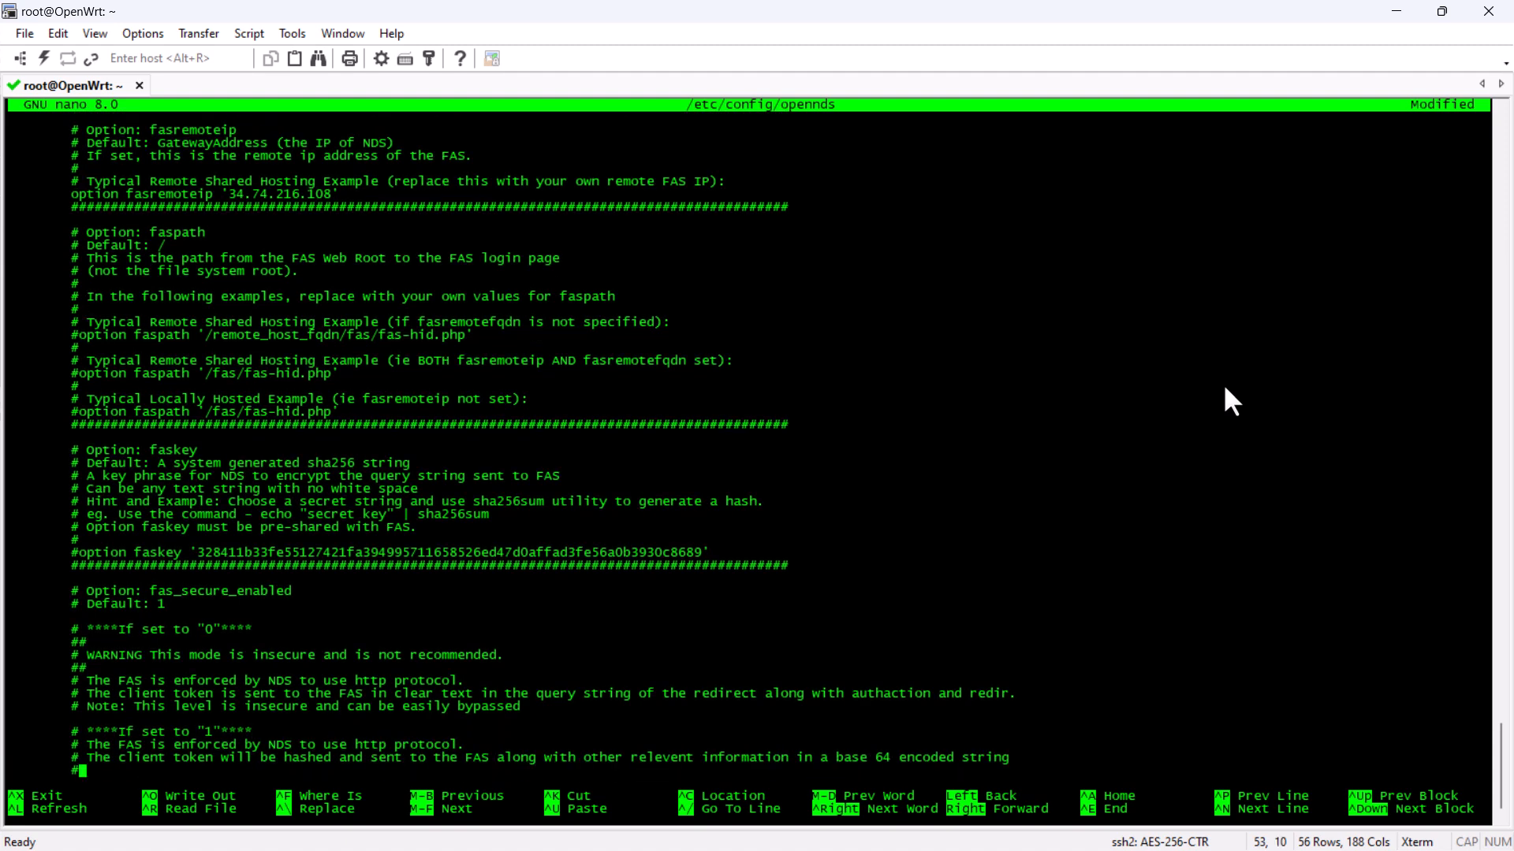
scroll("down", 3)
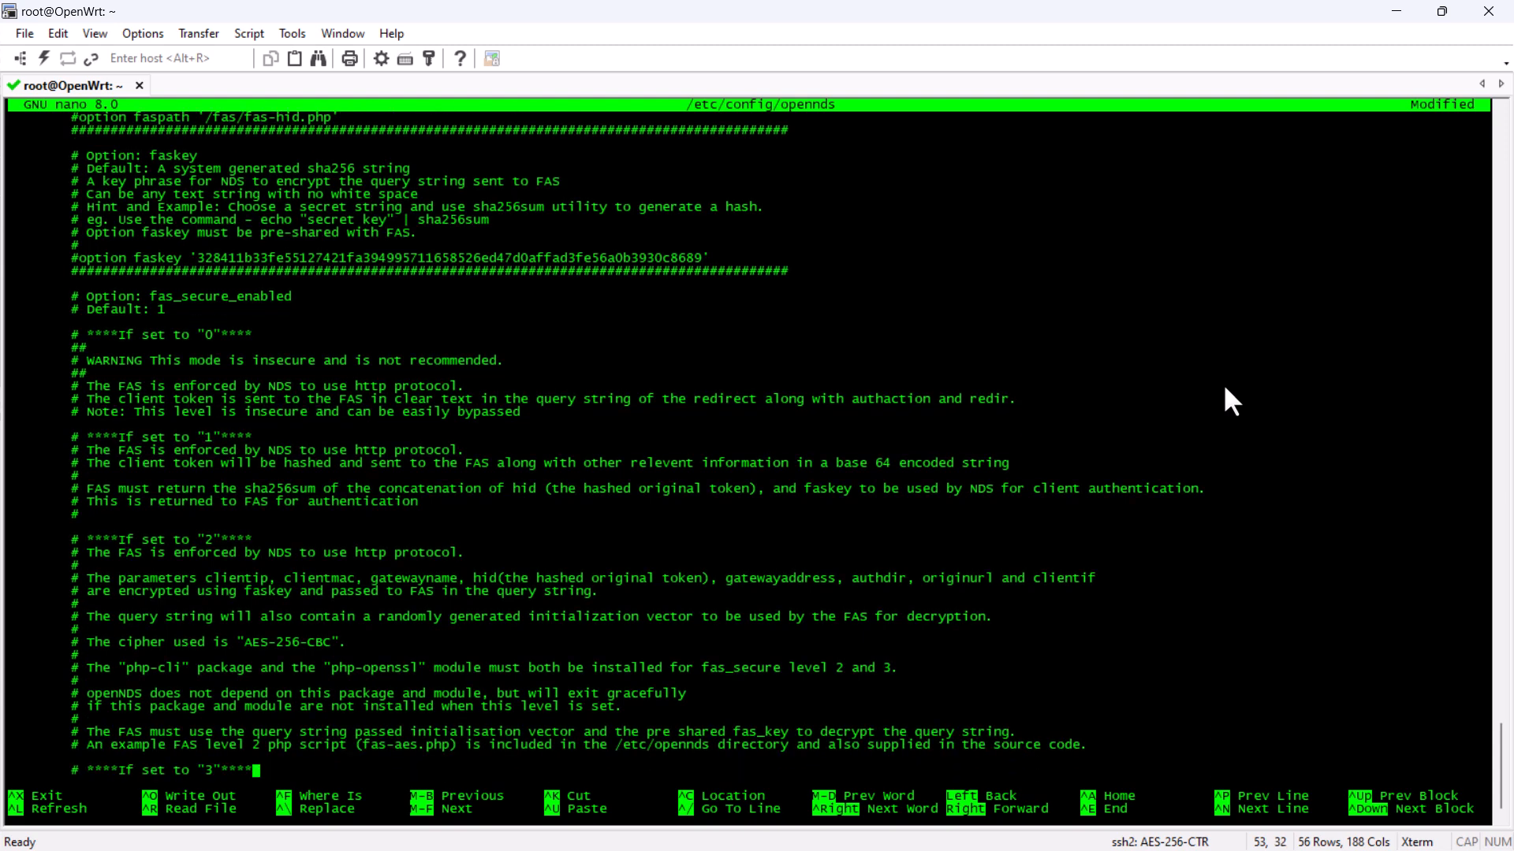
scroll("down", 3)
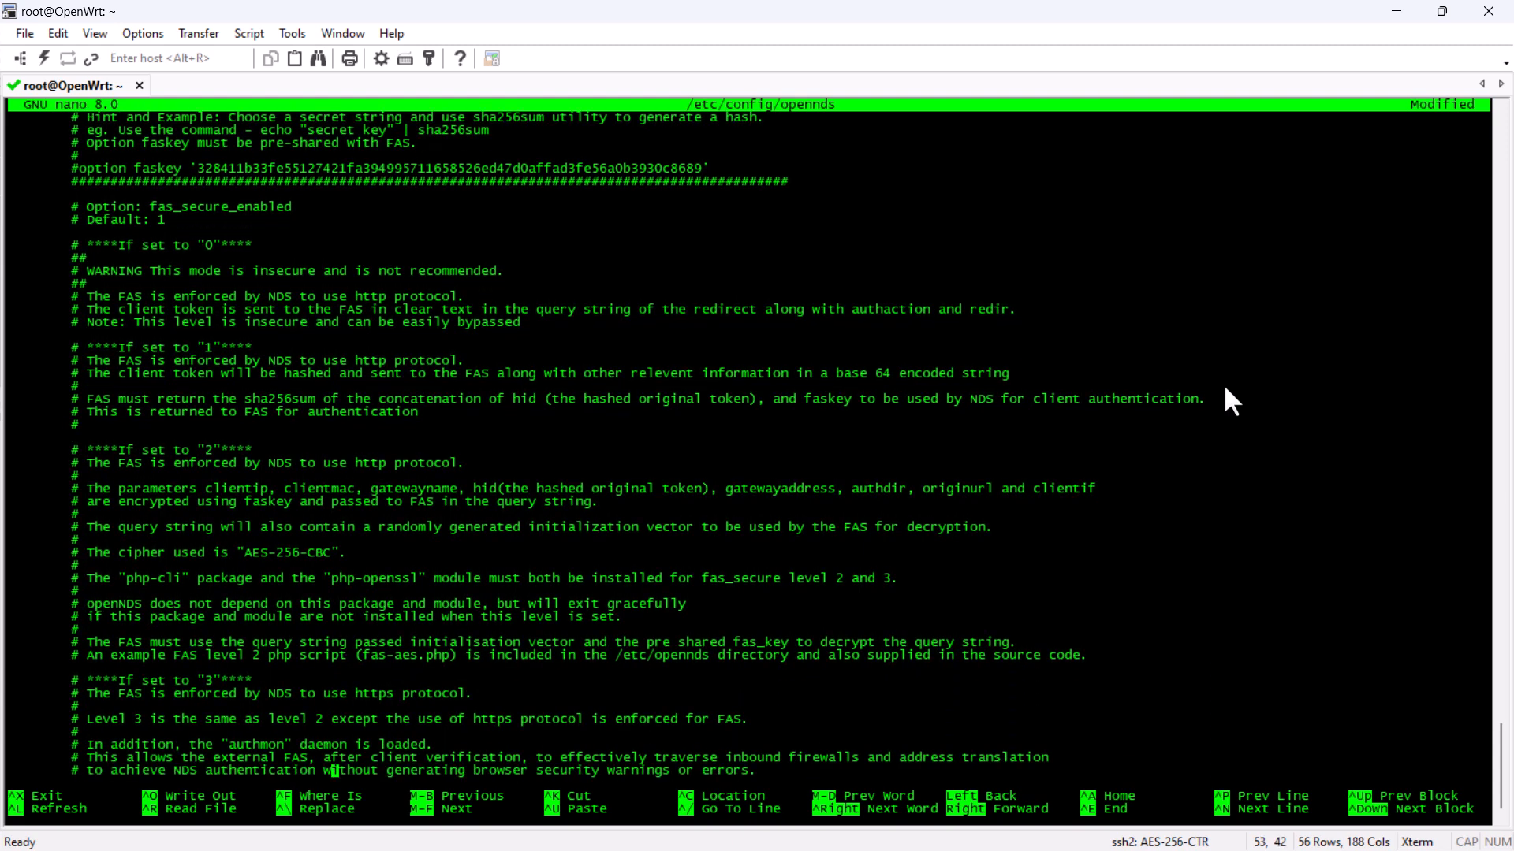
scroll("down", 3)
type("service opennds restart")
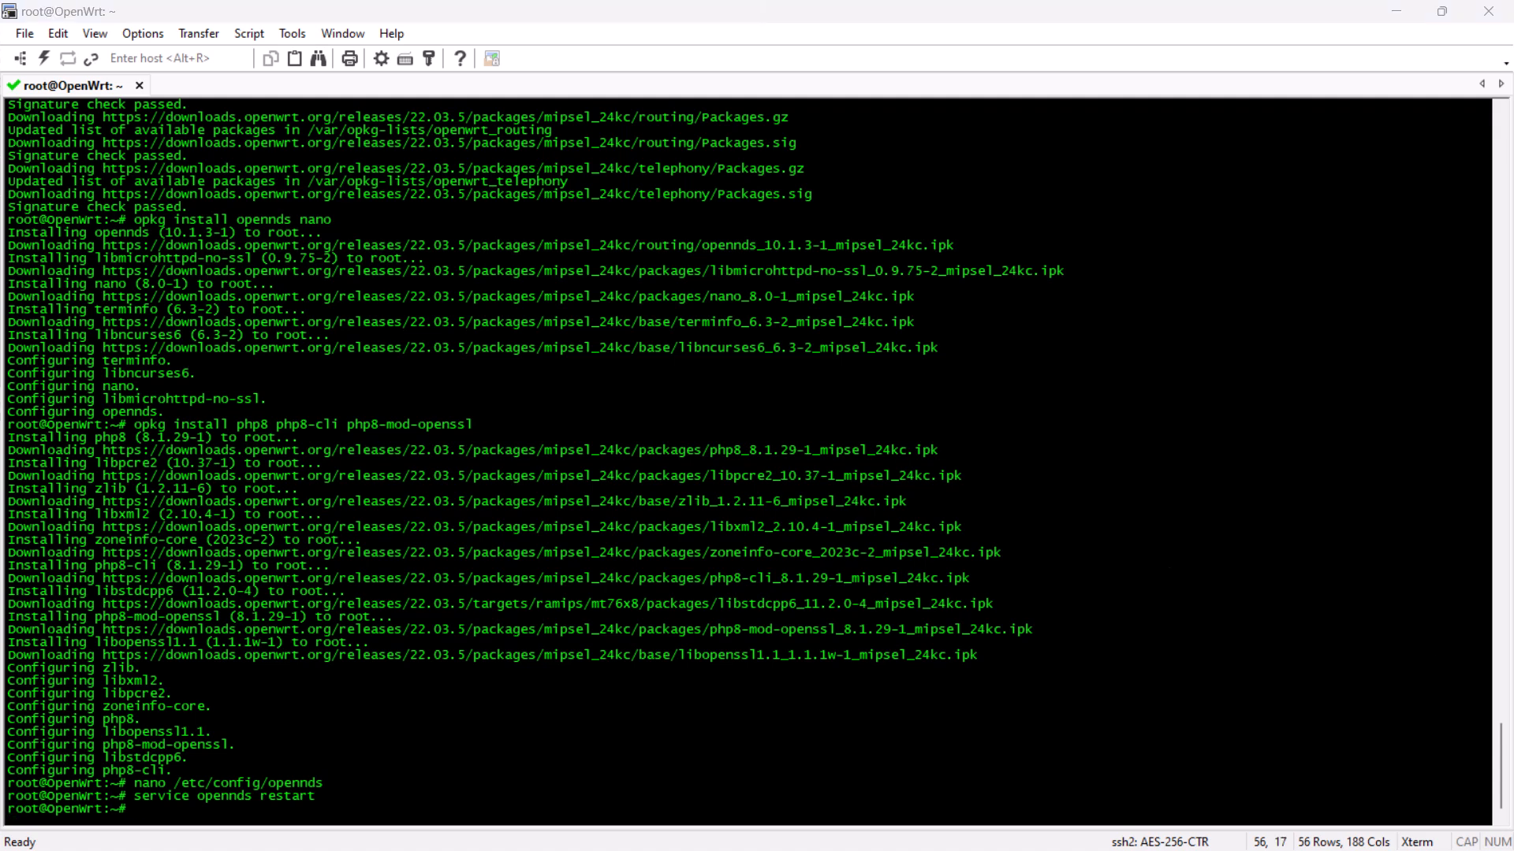
Run ndsctl status to confirm FAS secure level 3 at opennds.splashnetworks.co:443, re-checking the config in nano
type("ndsctl status")
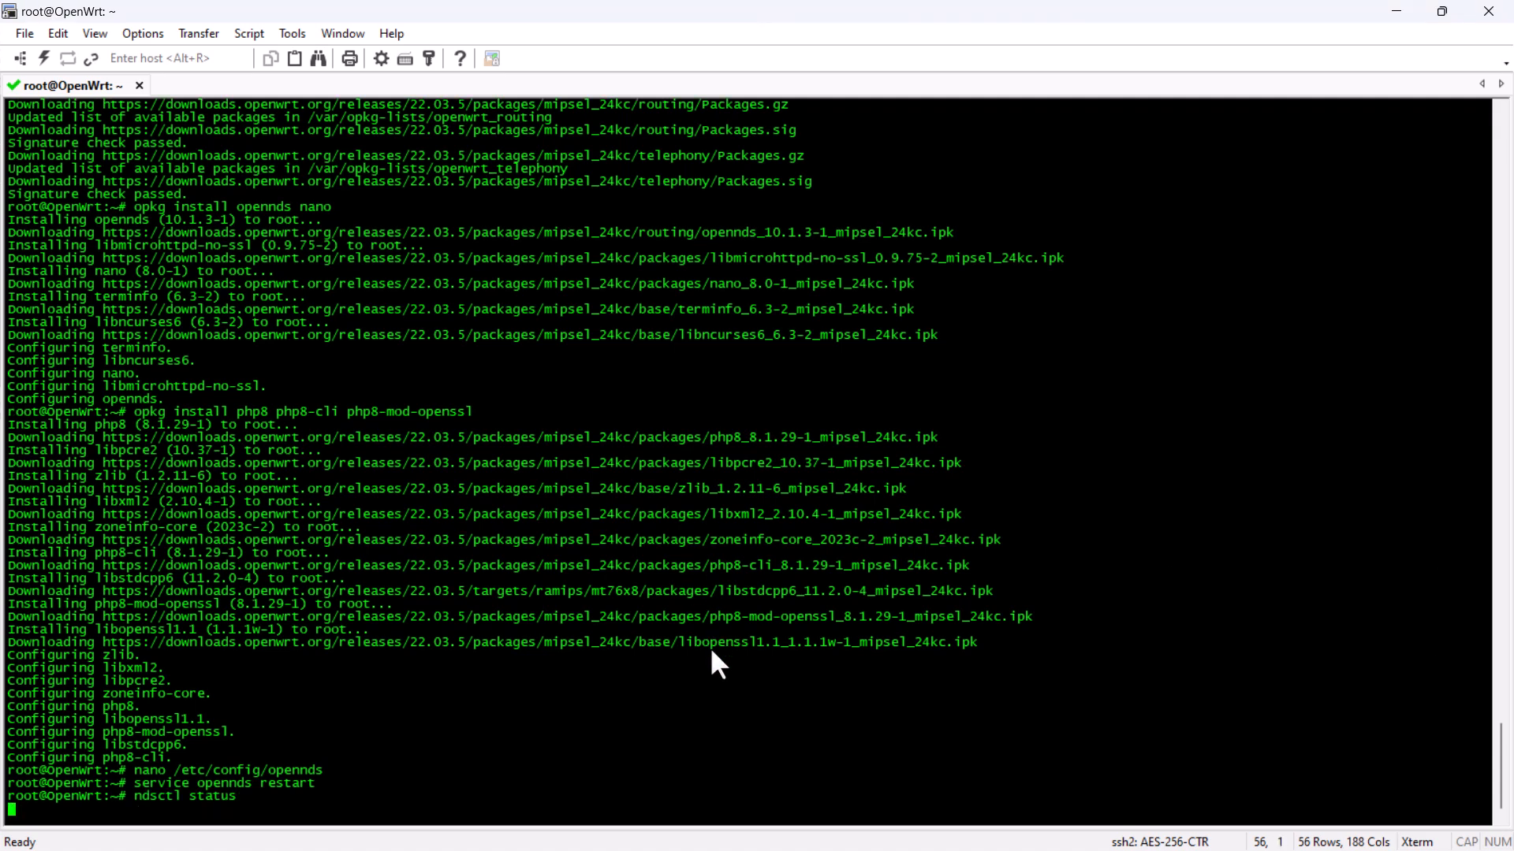
type("ndsctl status")
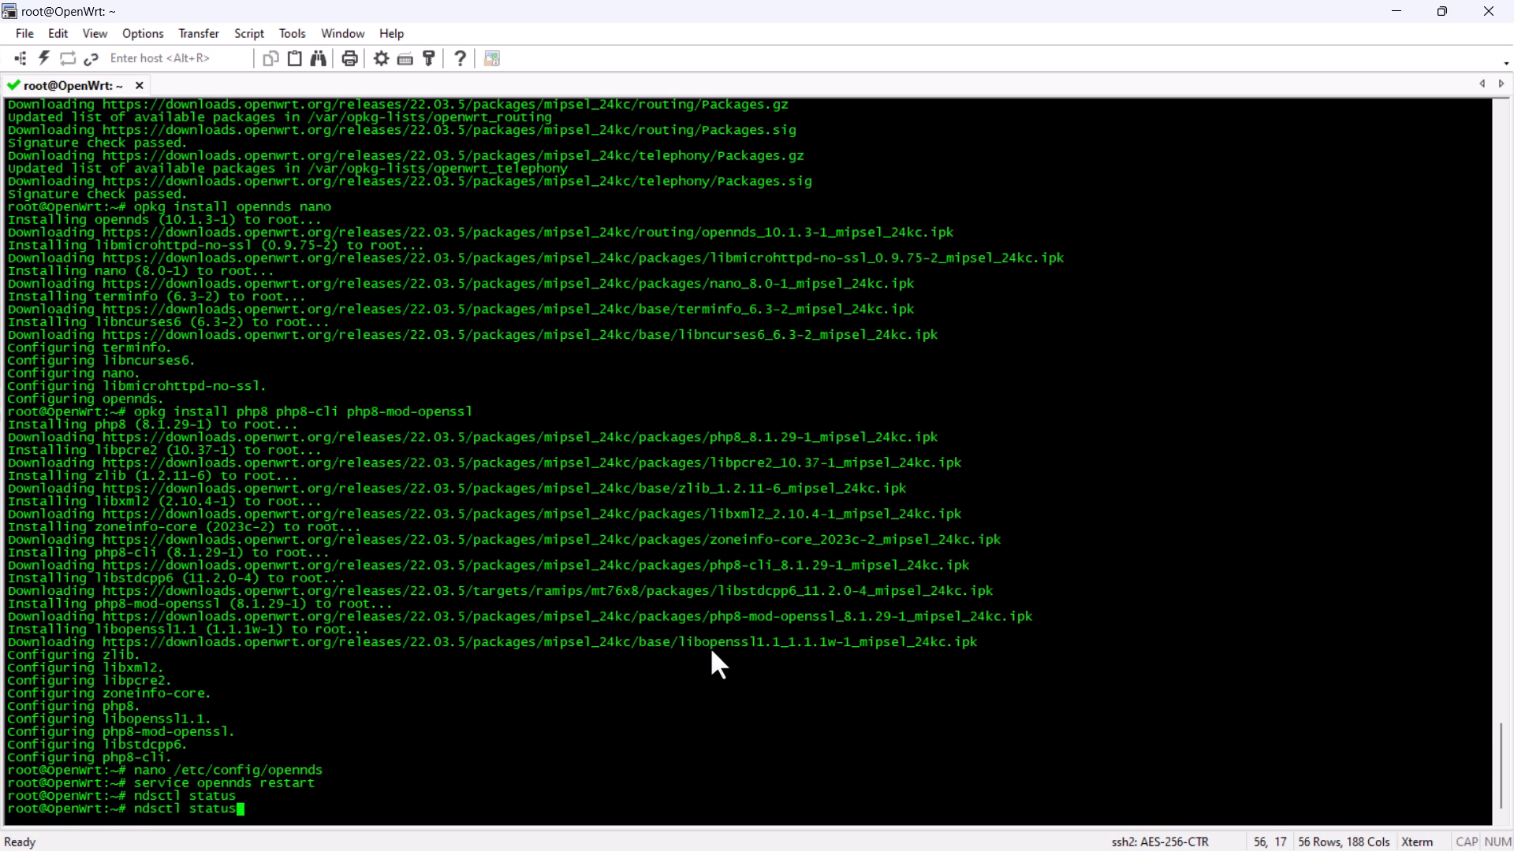
key("Return")
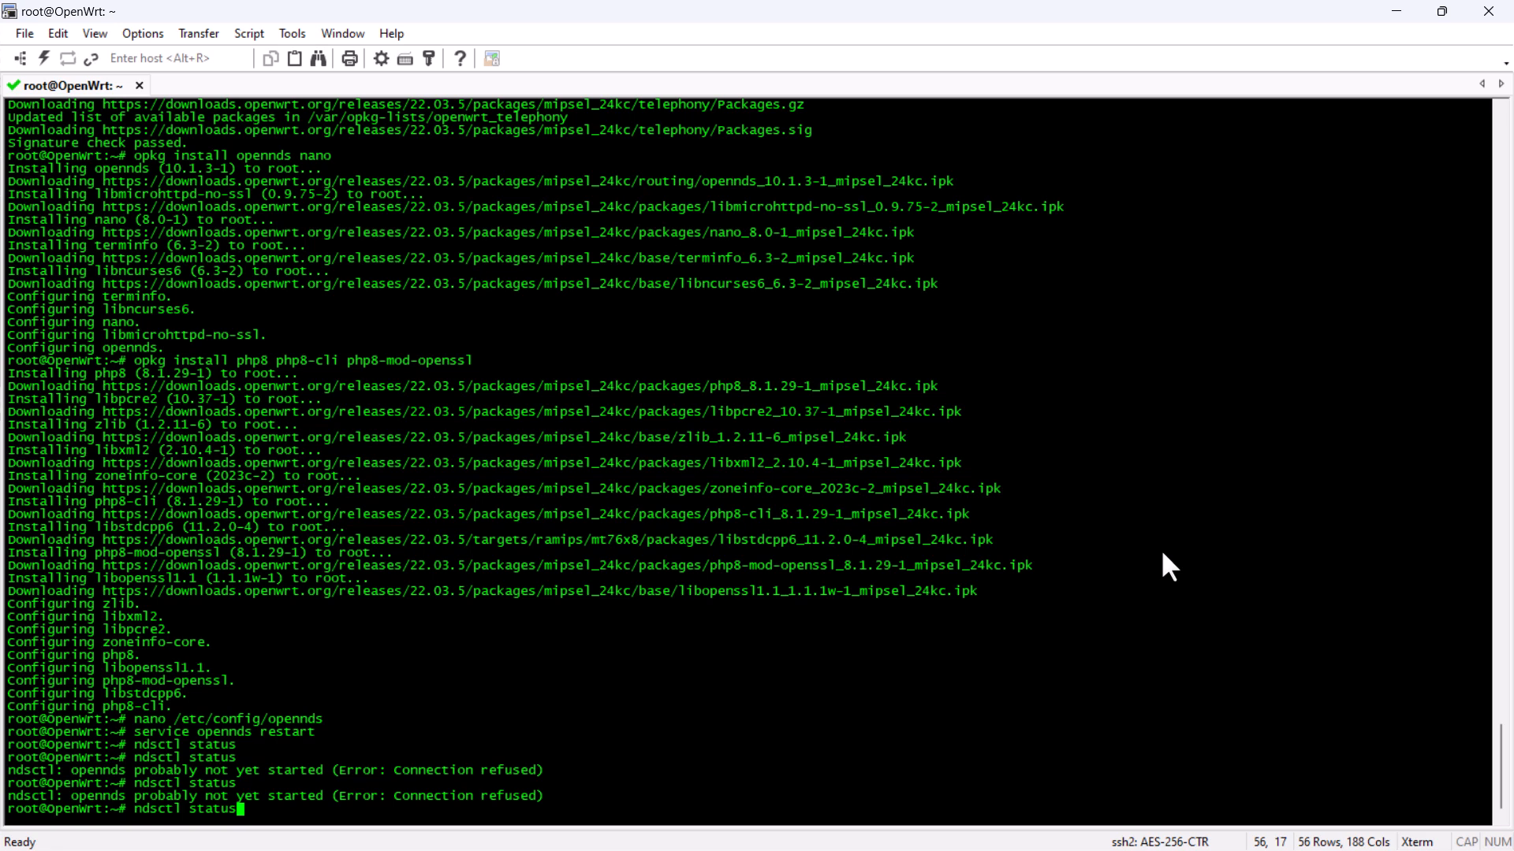
type("nano /etc/config/opennds")
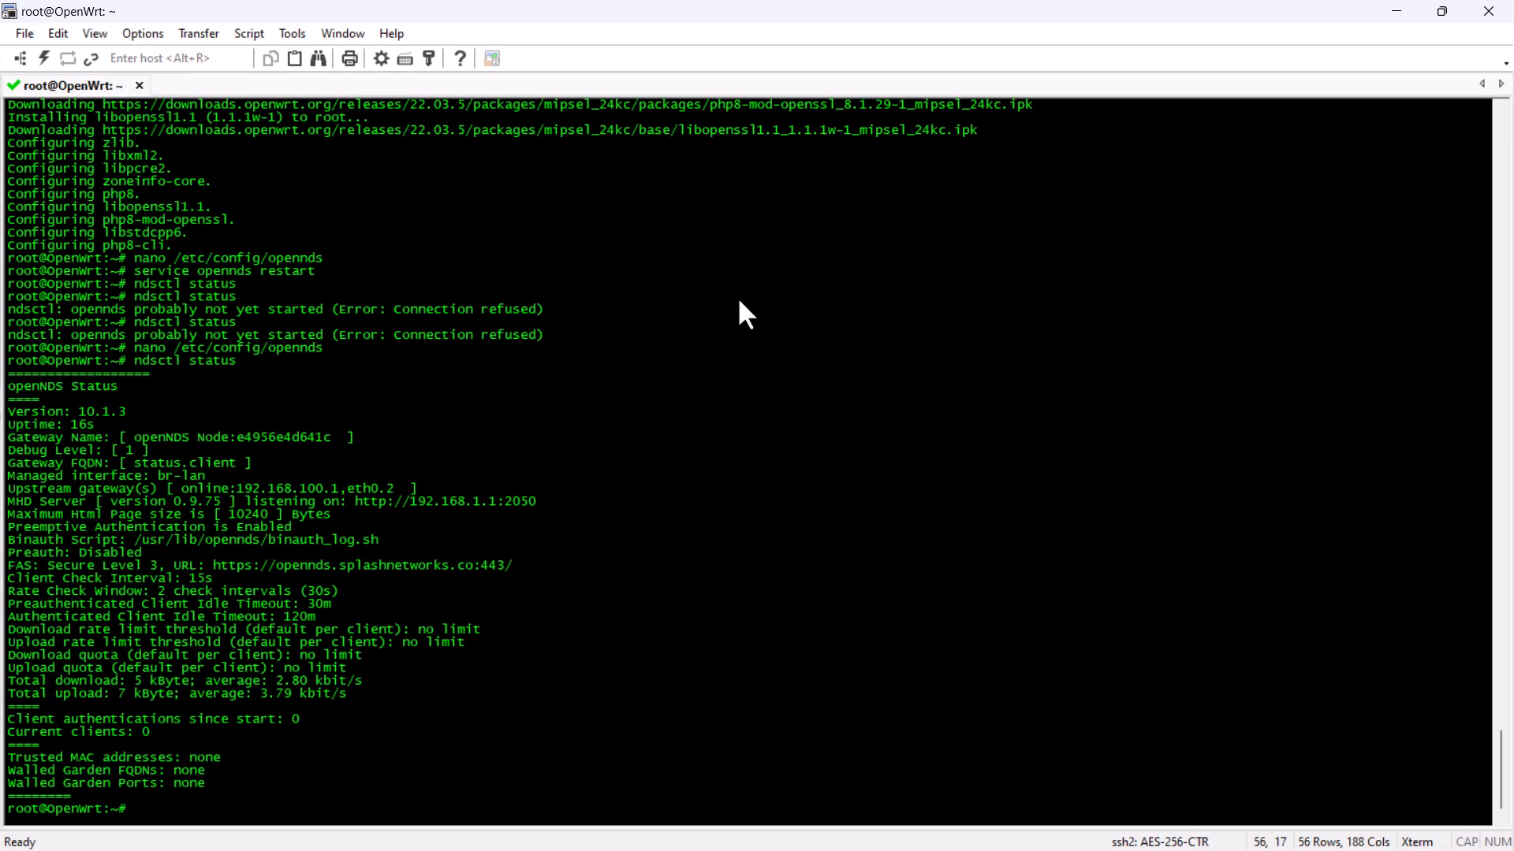
mouse_move(782, 325)
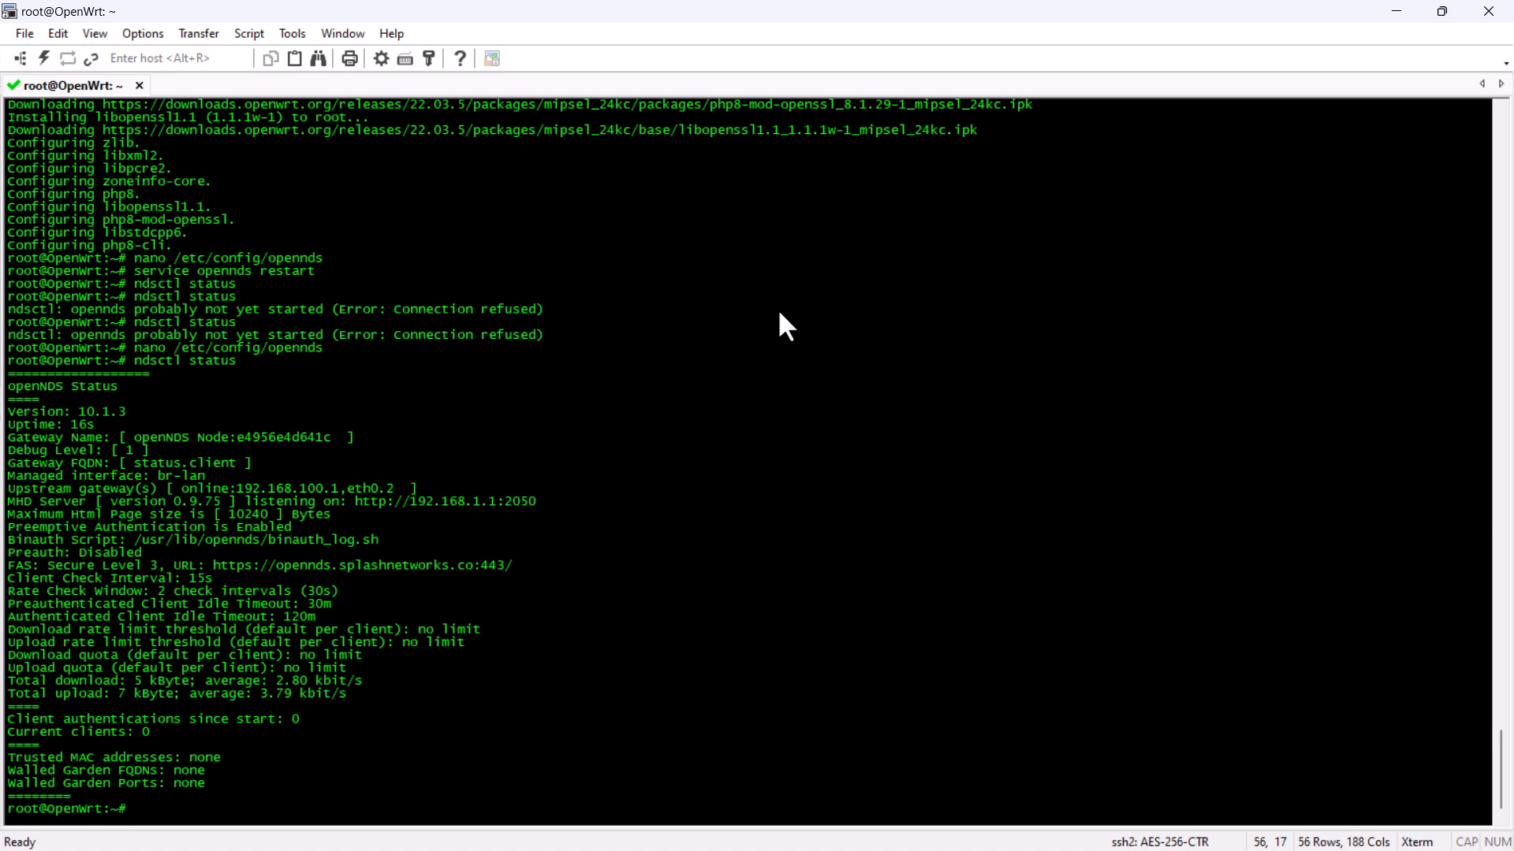
mouse_move(46, 445)
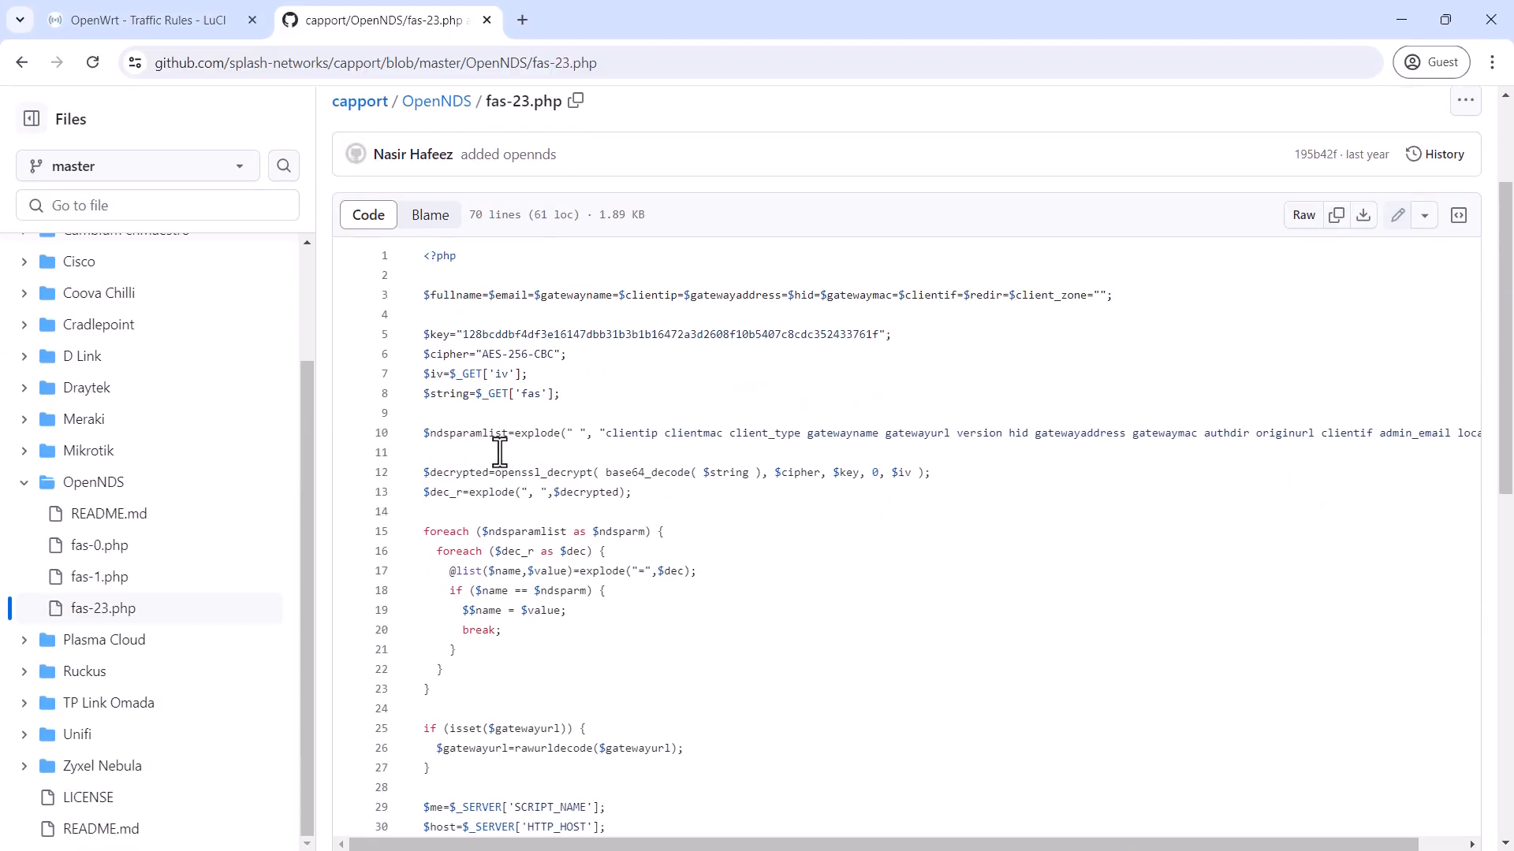
Highlight the hard-coded $key value in fas-23.php and scroll to the auto-submit redirect at the end
double_click(669, 334)
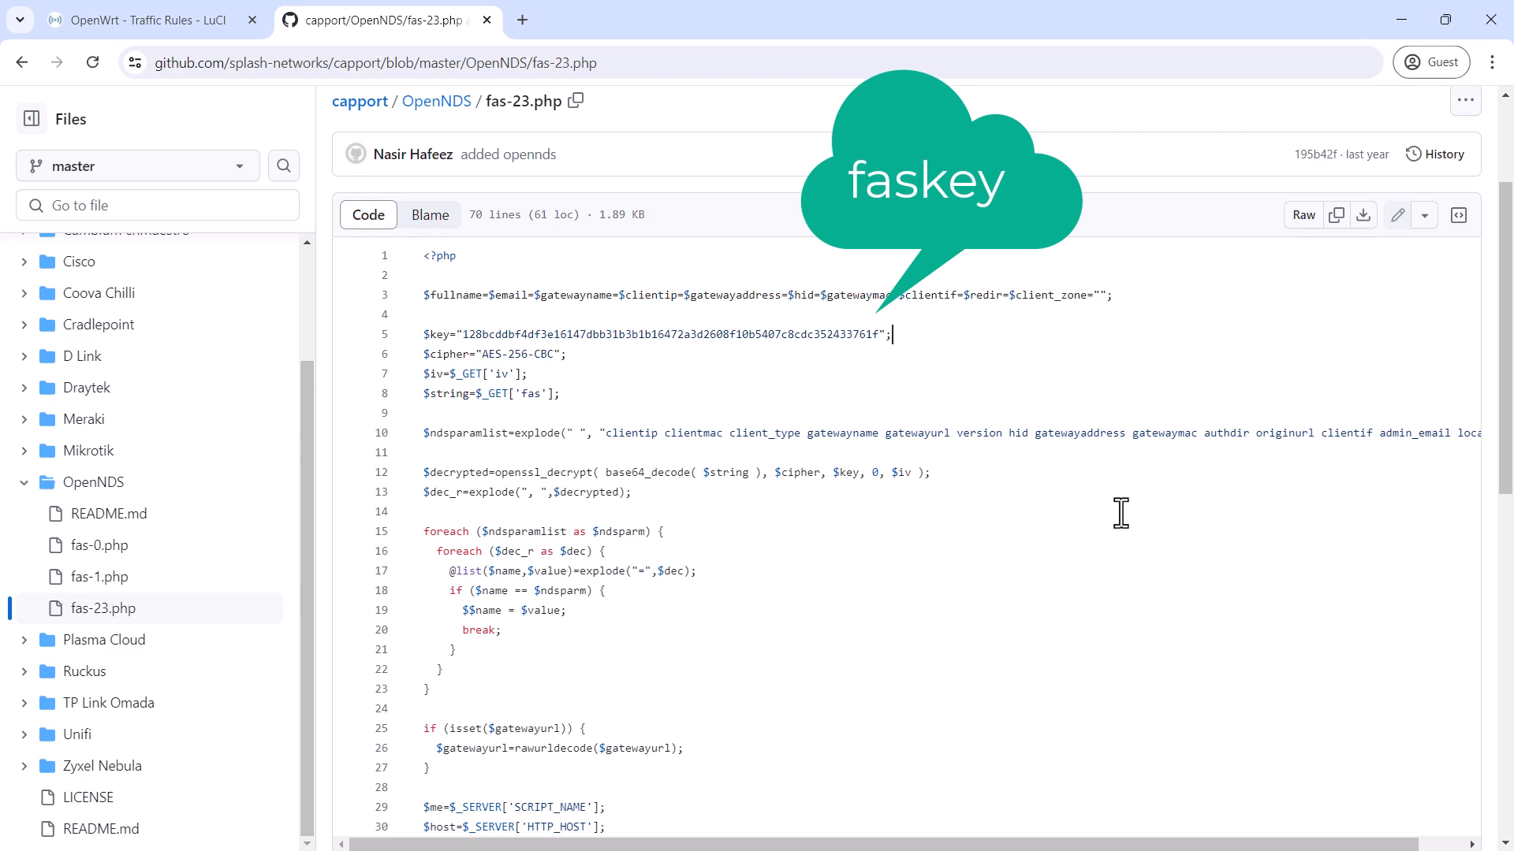
mouse_move(1110, 607)
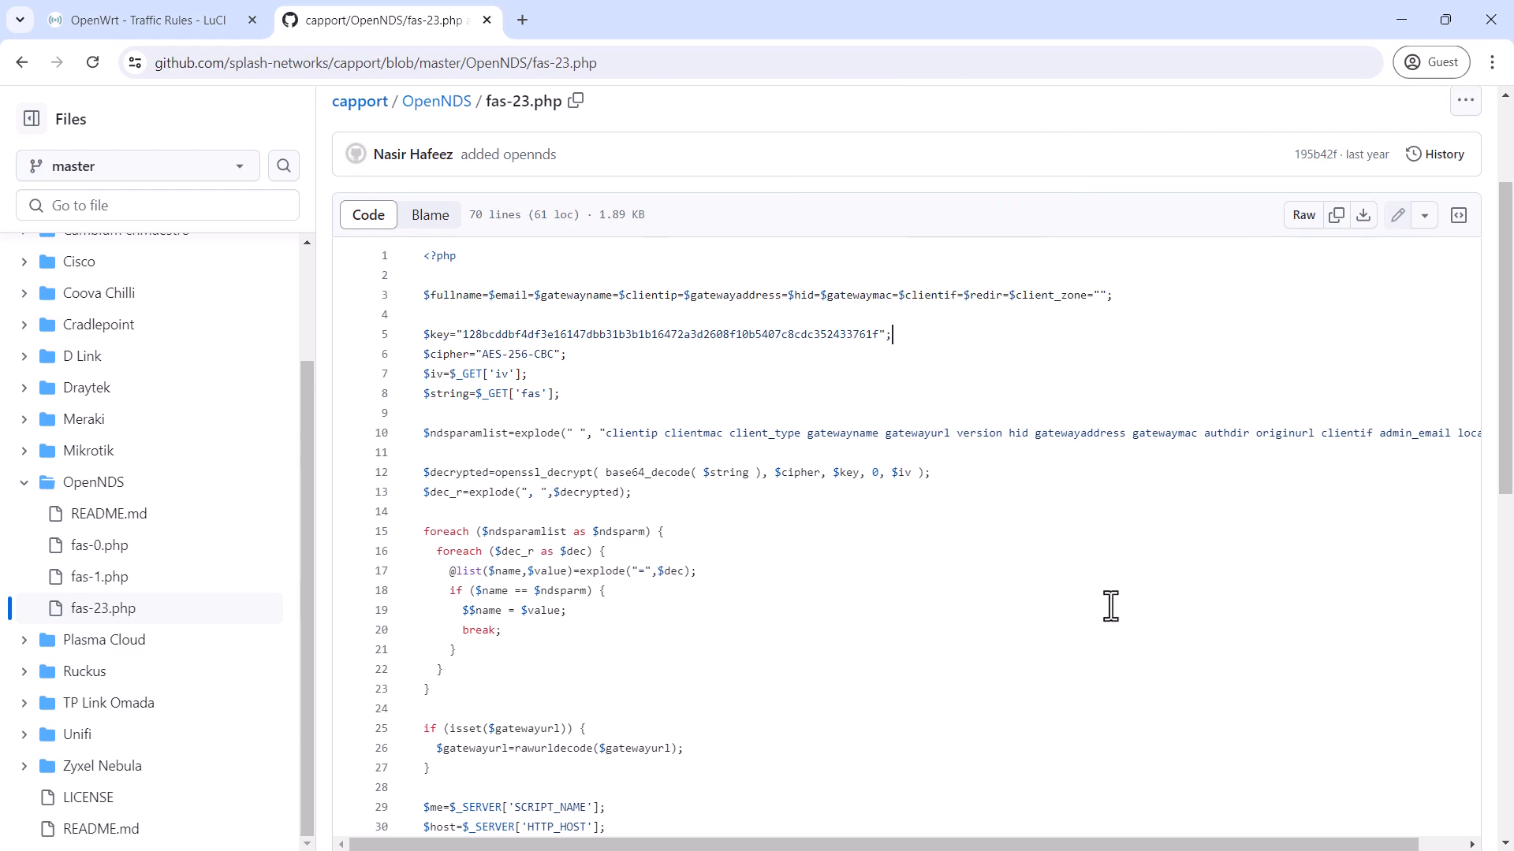
scroll("down", 3)
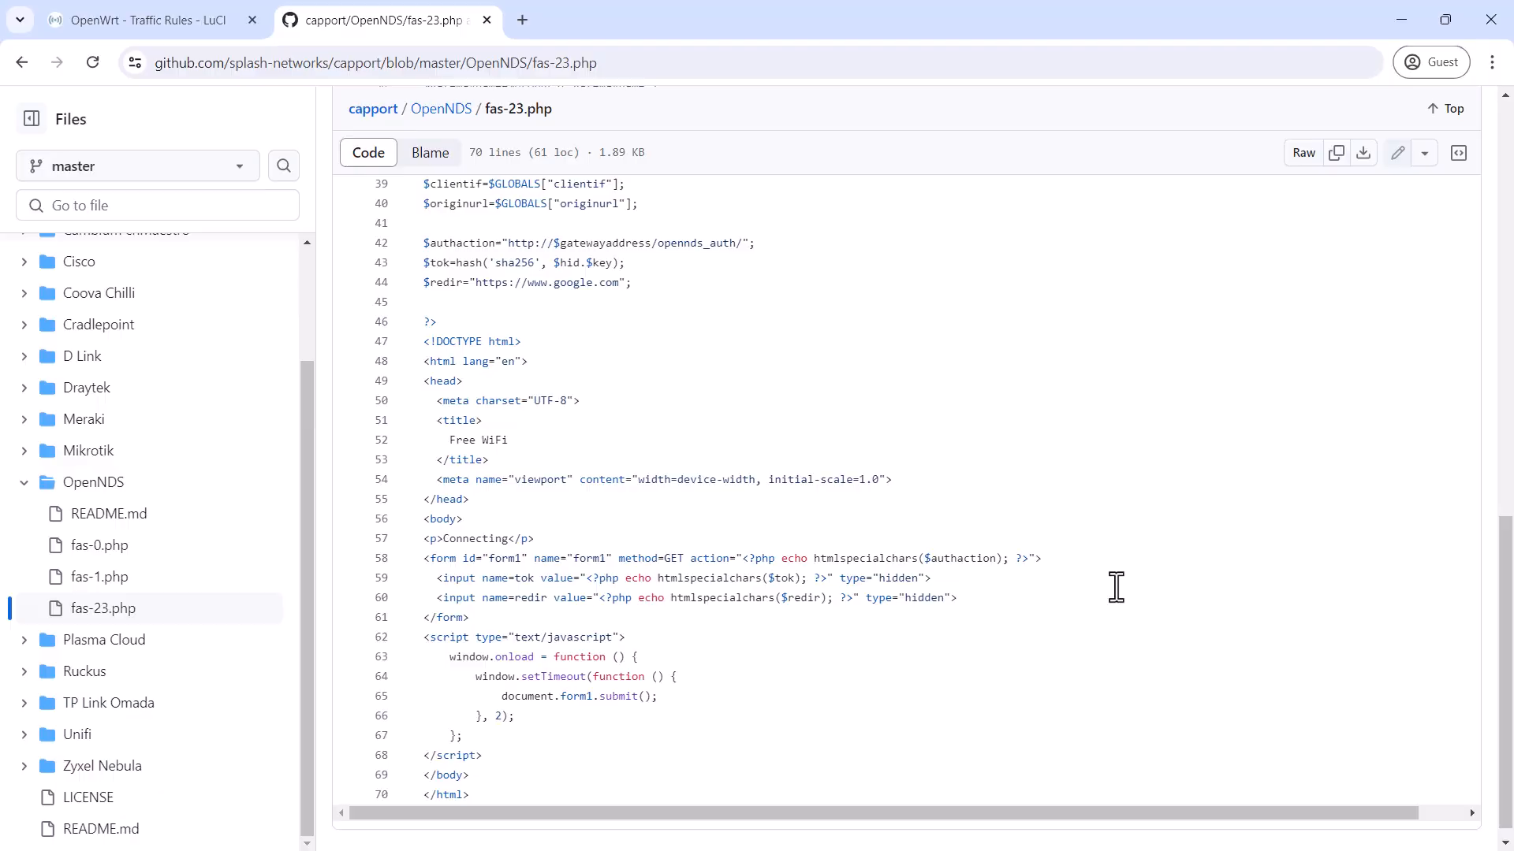